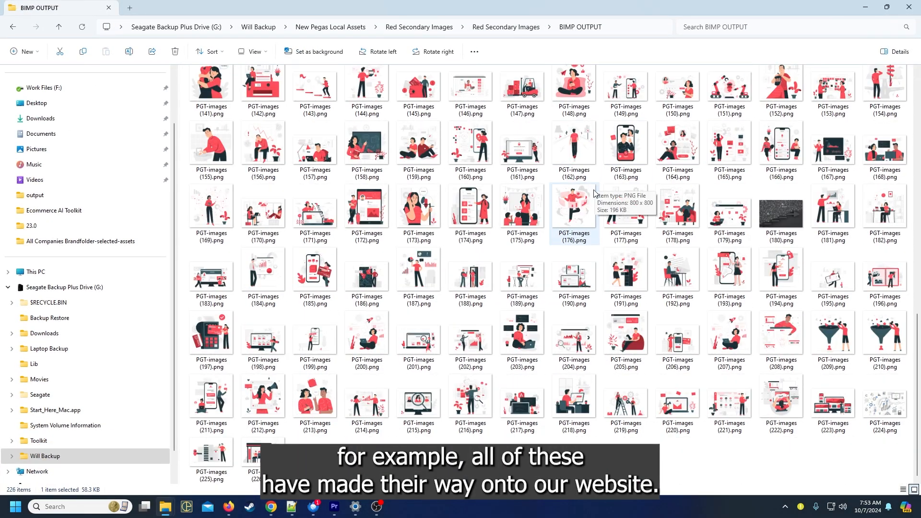
# Step: Check the Renamed Images and Pegas Images Drive folders for PGT-images (1).png, then return to n8n
pyautogui.click(884, 404)
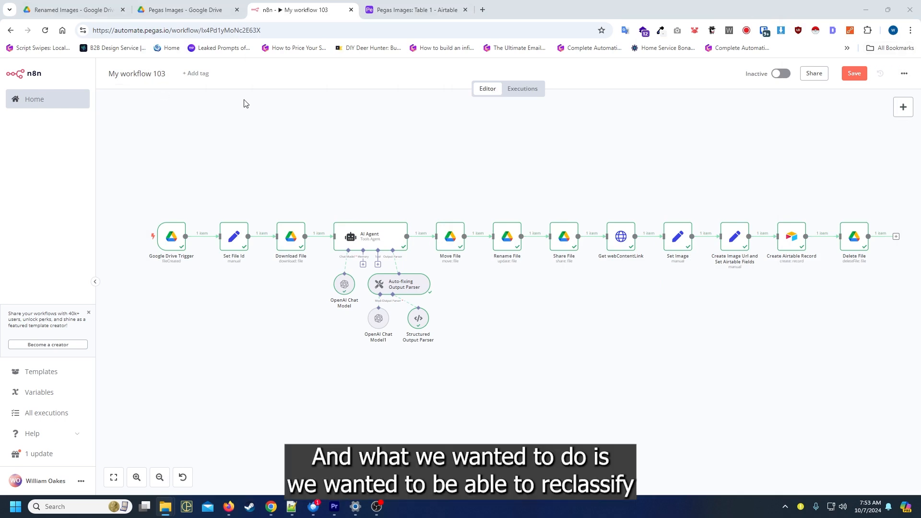
pyautogui.moveTo(254, 102)
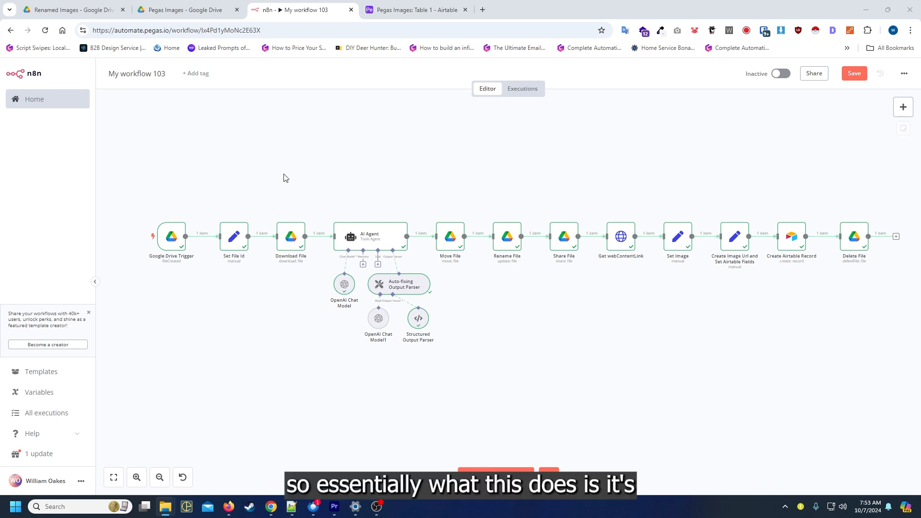
pyautogui.click(71, 10)
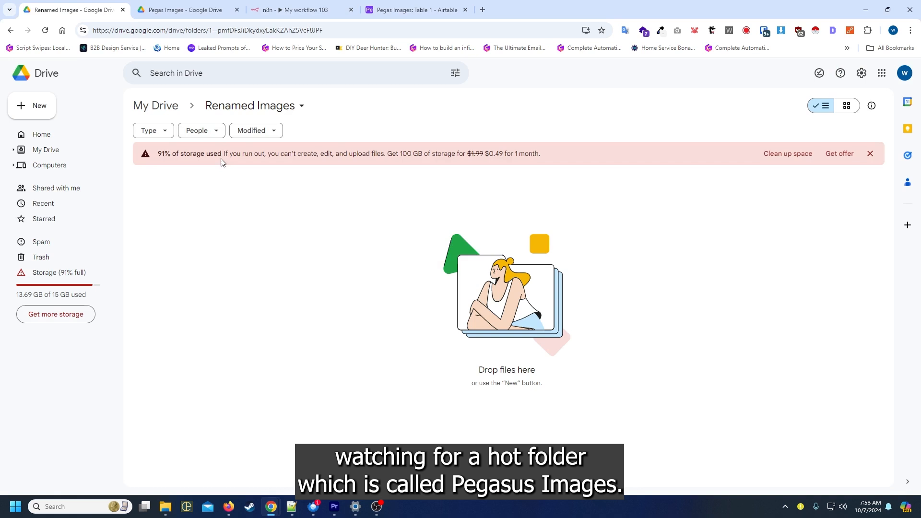
pyautogui.click(182, 9)
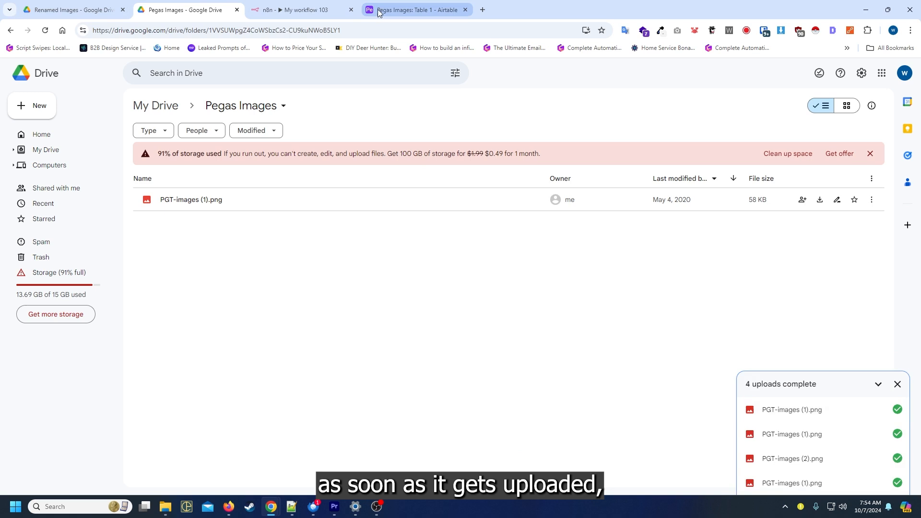
pyautogui.click(301, 9)
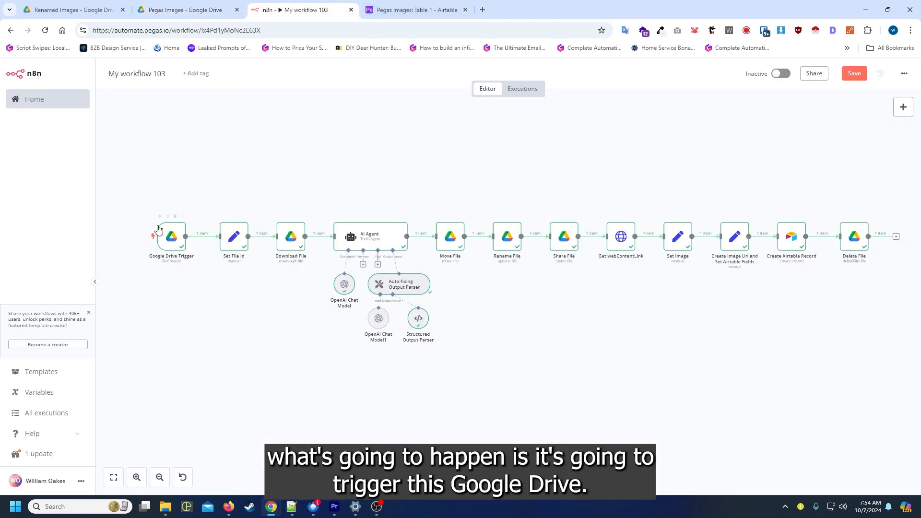
# Step: Run the workflow on the uploaded image and check the Pegas Images Airtable table
pyautogui.click(171, 236)
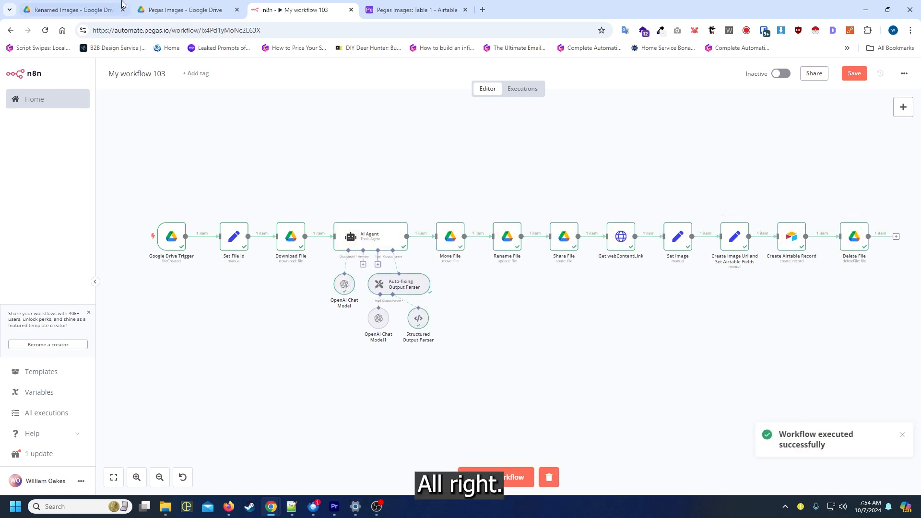
pyautogui.click(419, 10)
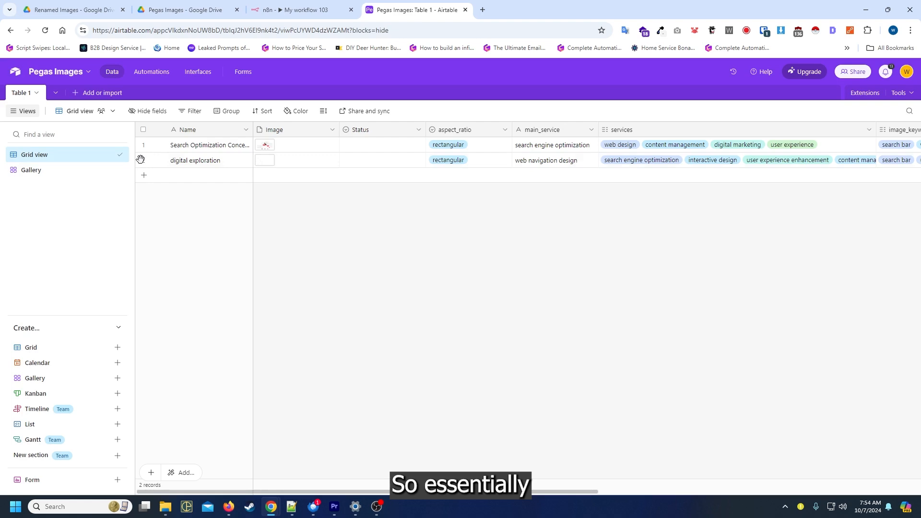
pyautogui.click(142, 159)
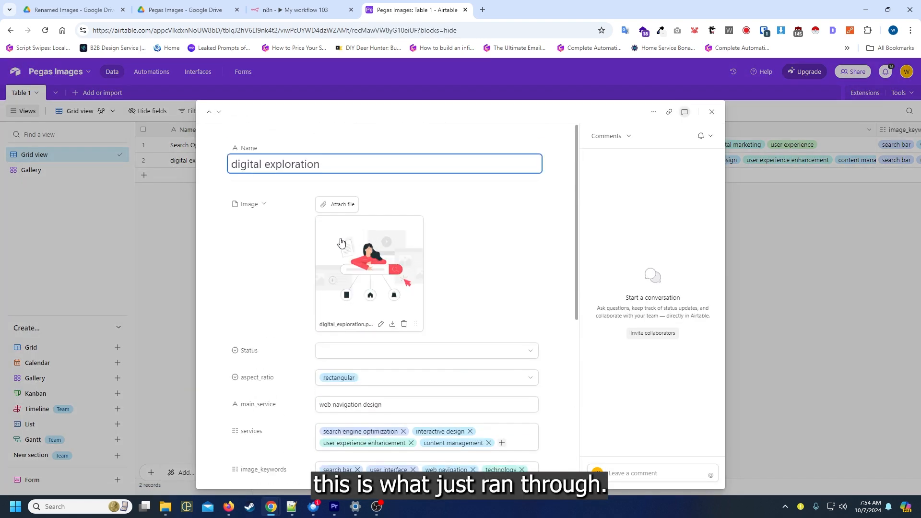
pyautogui.scroll(-3)
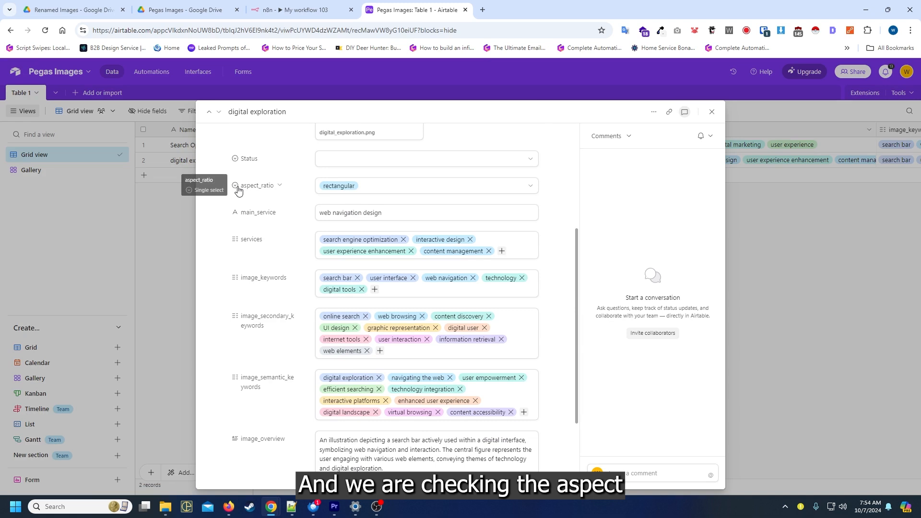
pyautogui.moveTo(361, 198)
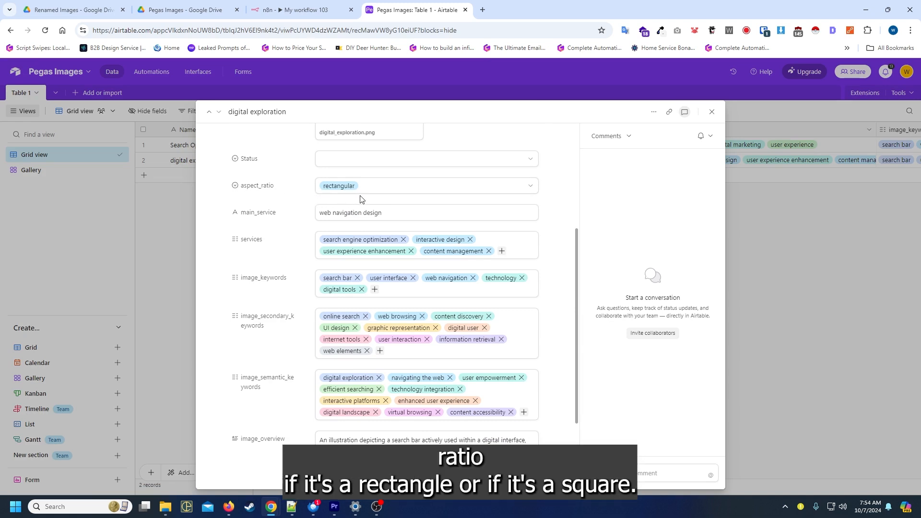
pyautogui.doubleClick(372, 213)
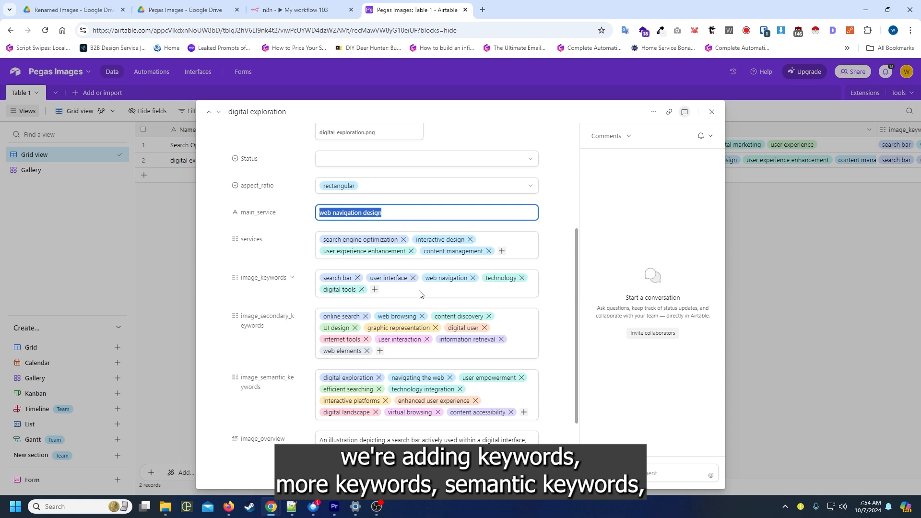
pyautogui.scroll(-3)
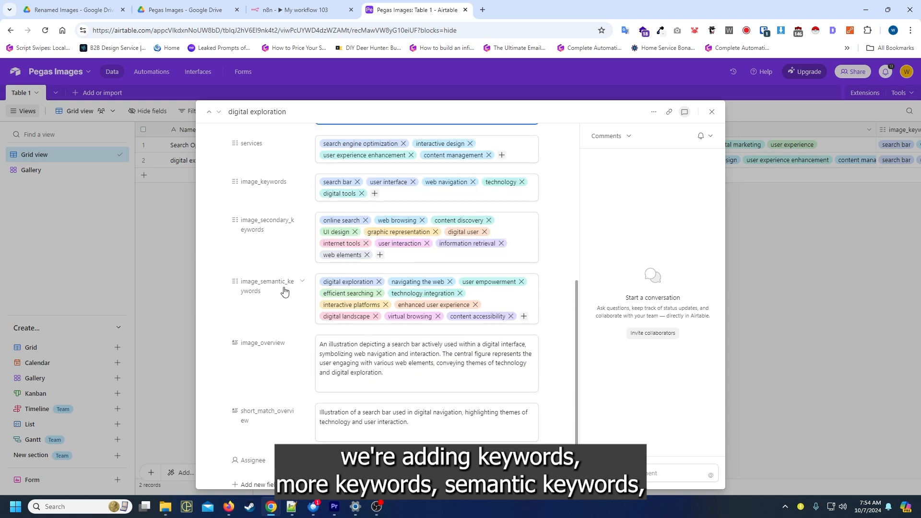
pyautogui.scroll(-3)
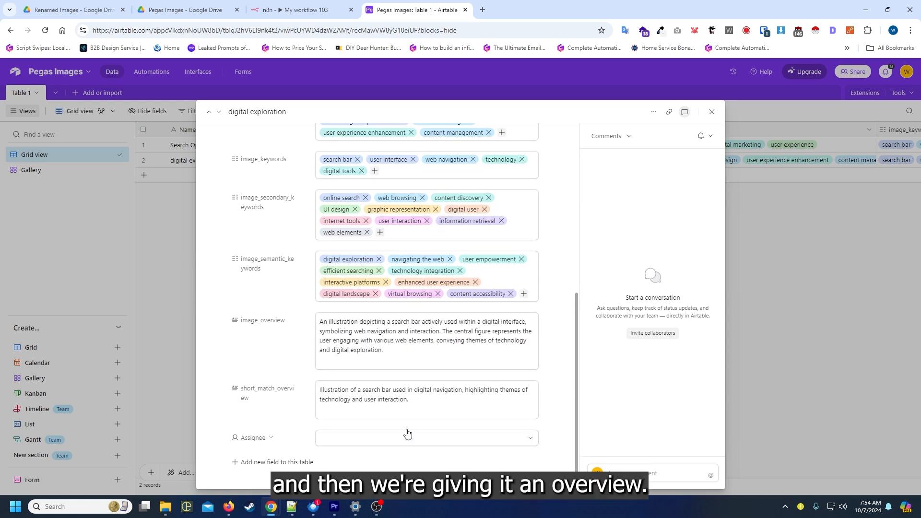
pyautogui.click(712, 111)
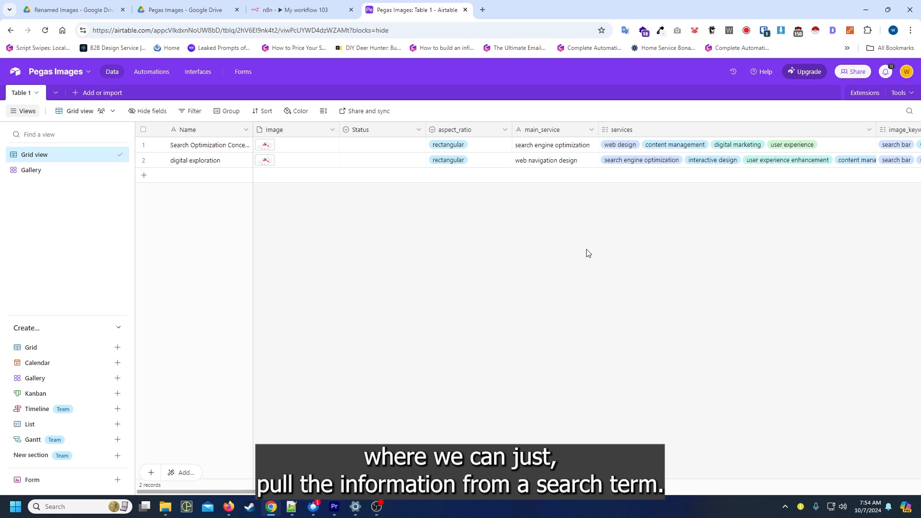
pyautogui.click(191, 161)
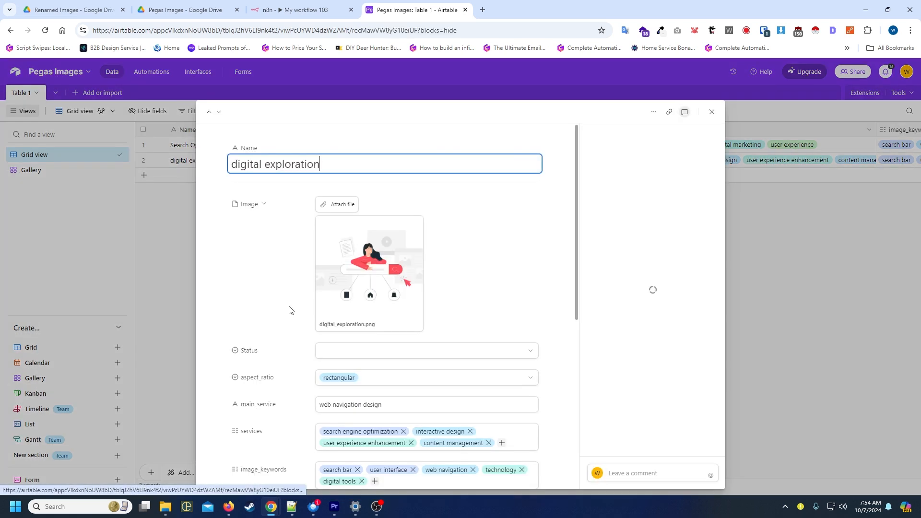
pyautogui.click(712, 111)
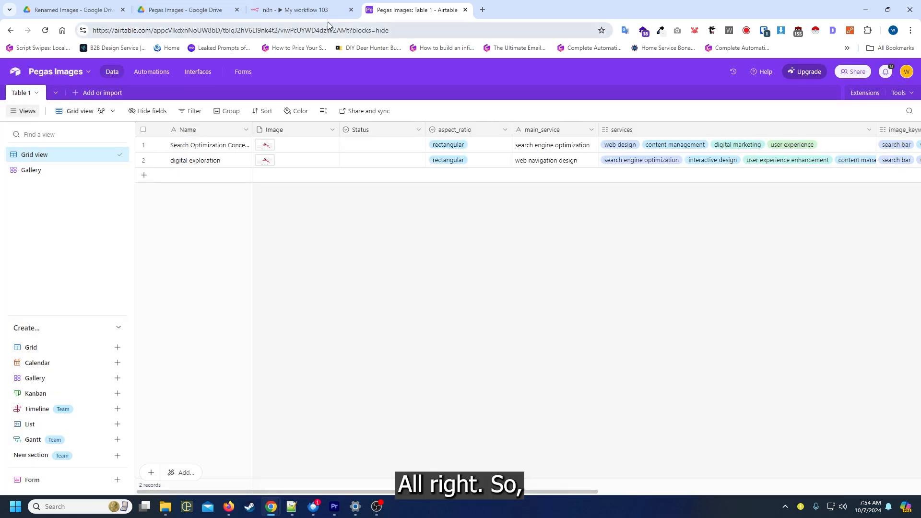
# Step: Inspect the Google Drive Trigger, which polls the Pegas Images folder every minute
pyautogui.click(302, 10)
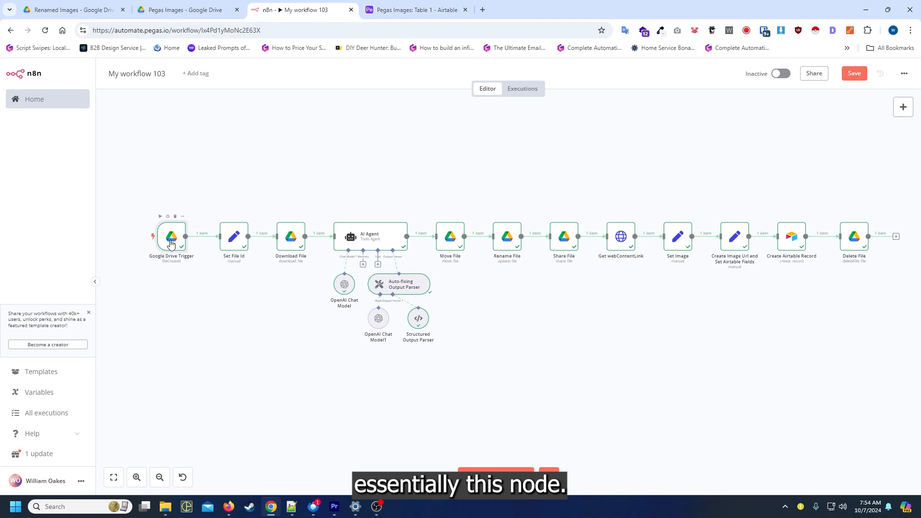
pyautogui.doubleClick(171, 236)
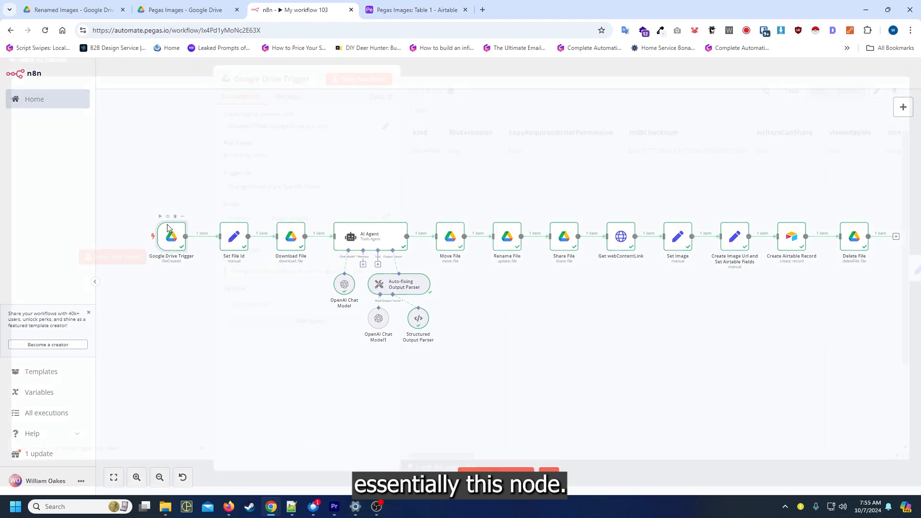
pyautogui.doubleClick(172, 236)
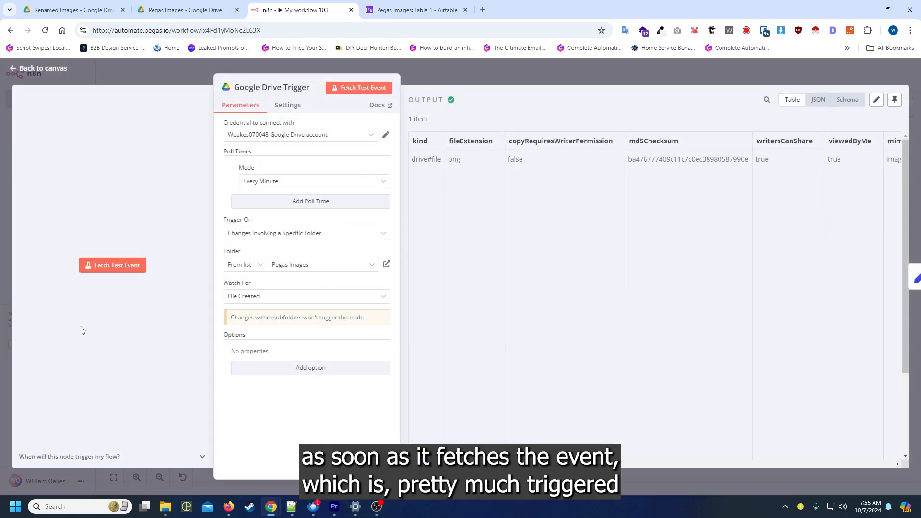
pyautogui.hscroll(3)
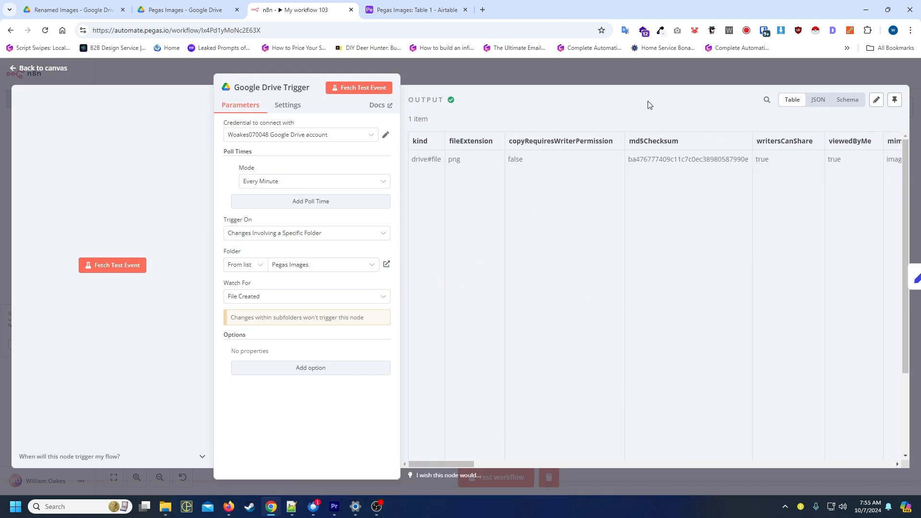
pyautogui.click(37, 67)
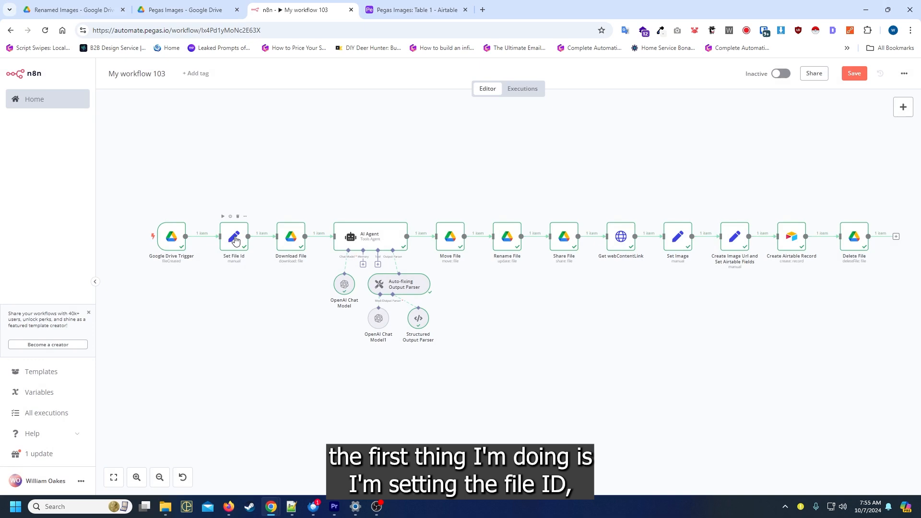
# Step: Review the Set File Id mappings and the Download File node's PGT-images (1).png binary output
pyautogui.doubleClick(234, 237)
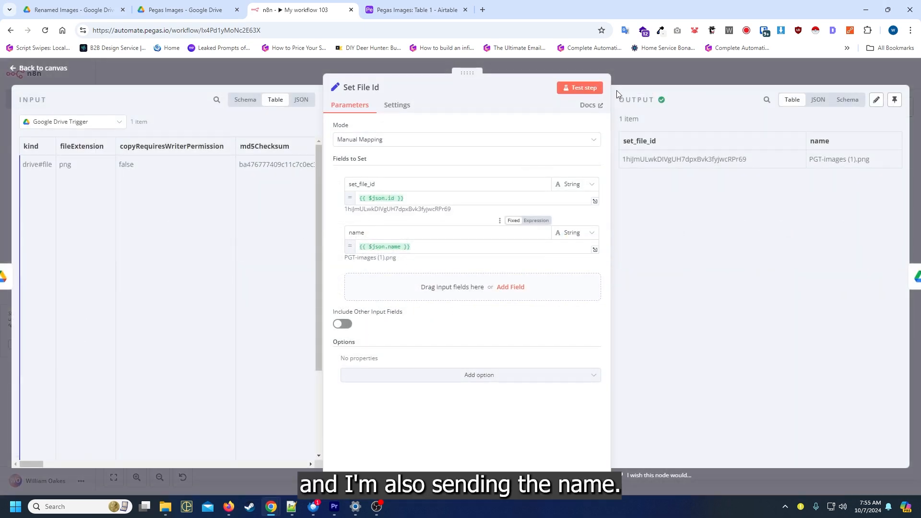
pyautogui.click(43, 68)
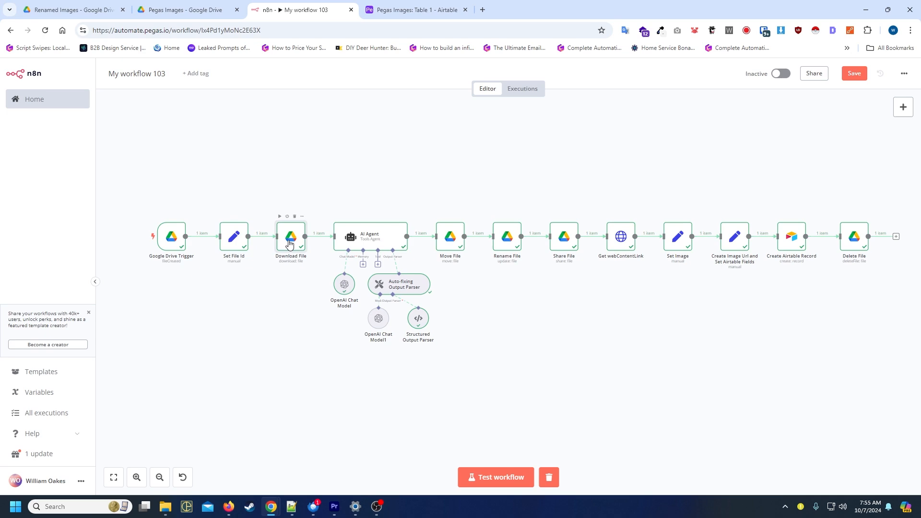
pyautogui.doubleClick(290, 236)
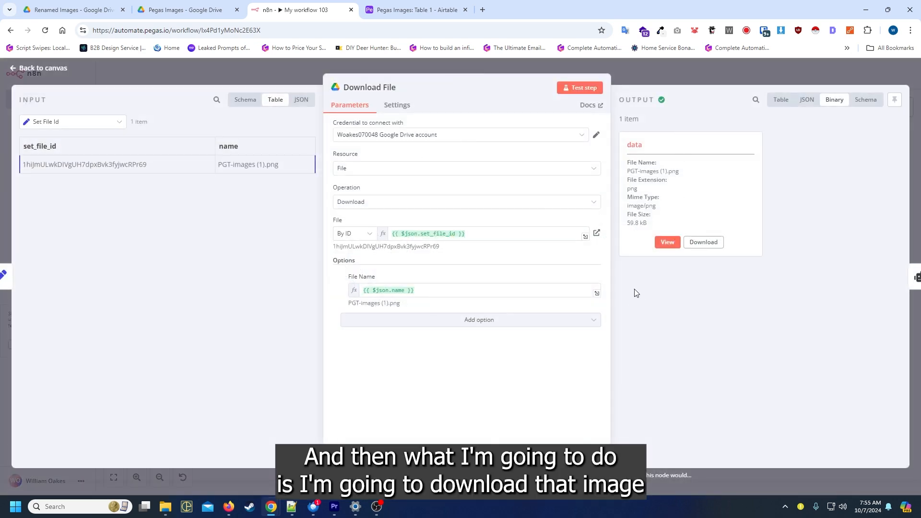
pyautogui.click(37, 67)
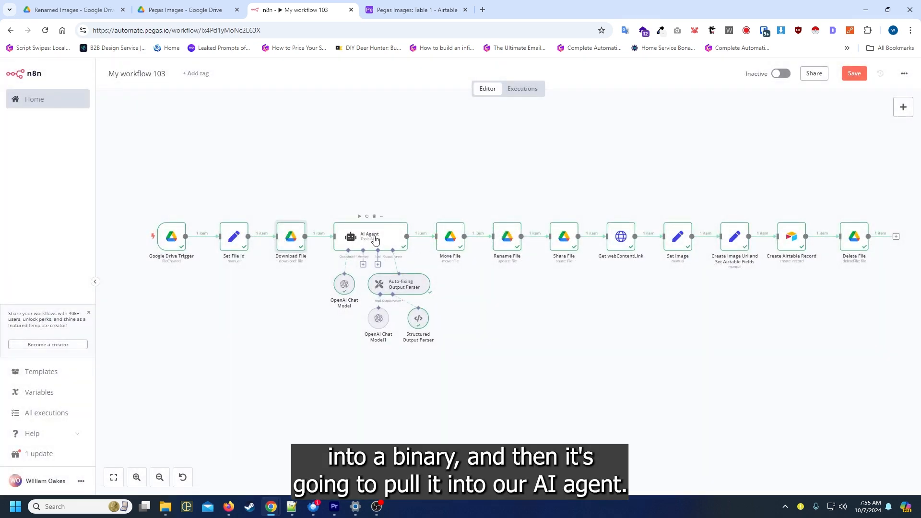
pyautogui.doubleClick(368, 236)
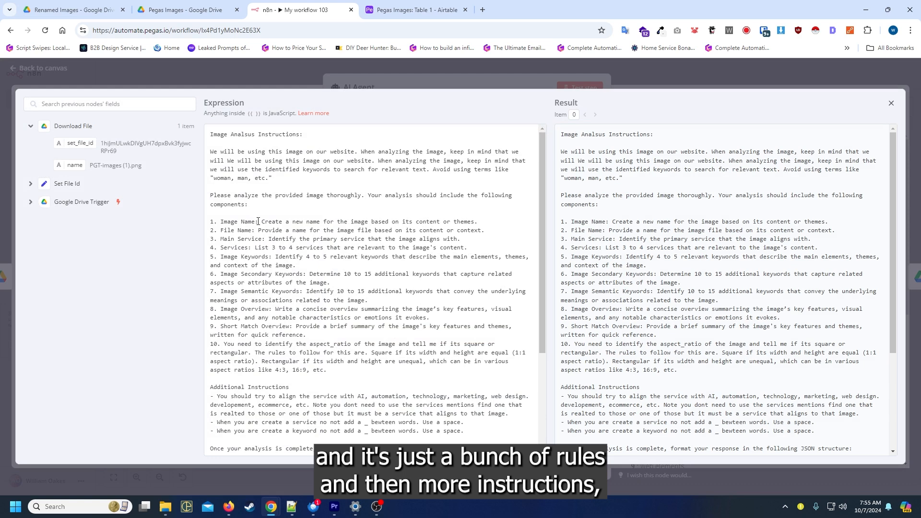
pyautogui.scroll(-3)
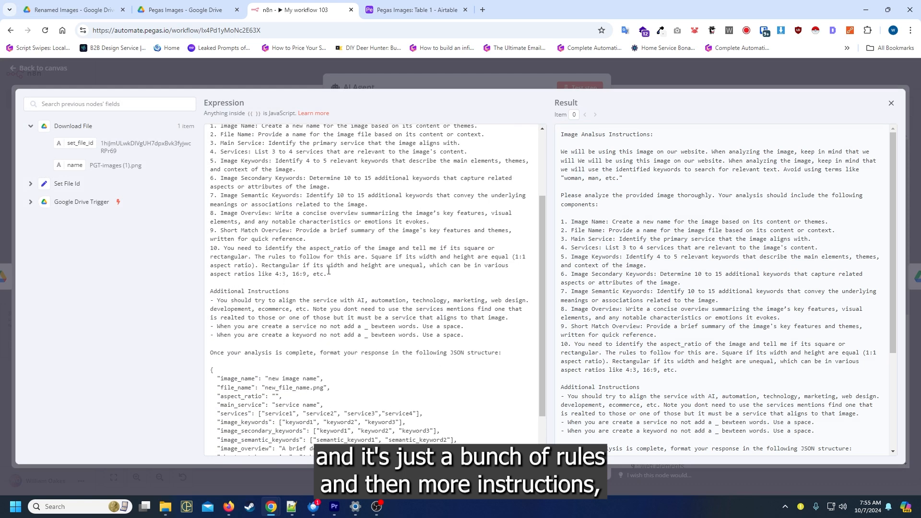
pyautogui.scroll(-3)
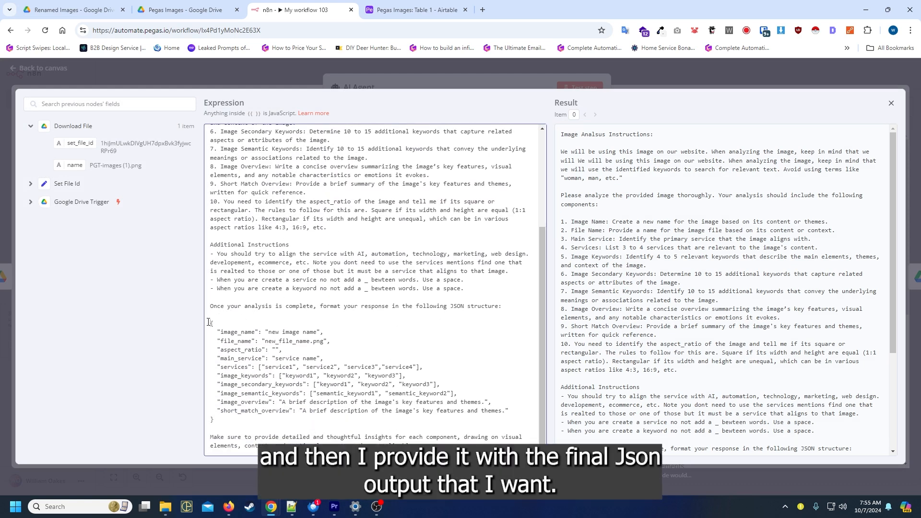
pyautogui.moveTo(210, 321); pyautogui.dragTo(508, 420)
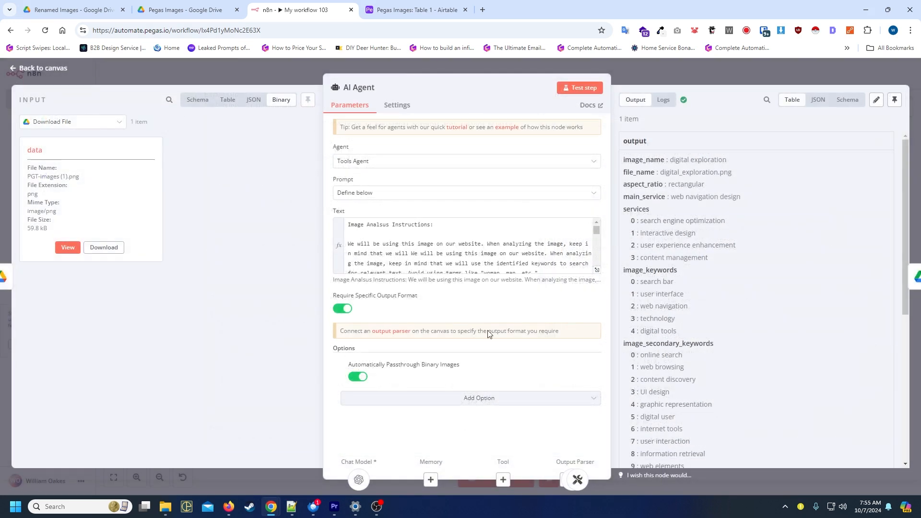
pyautogui.click(38, 68)
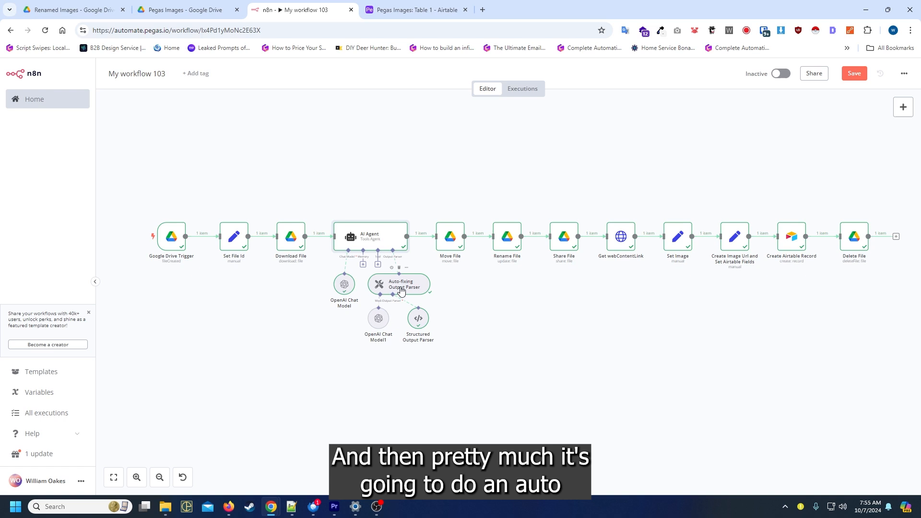
pyautogui.moveTo(409, 297)
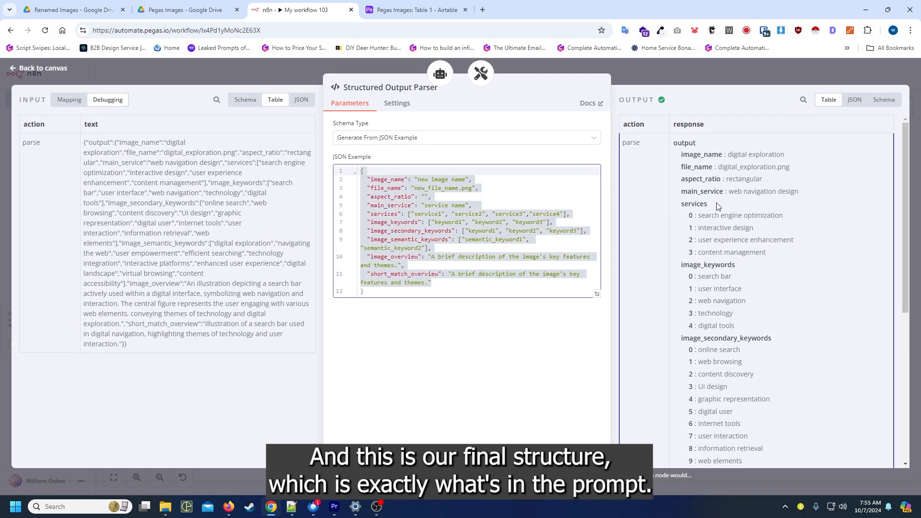
pyautogui.scroll(-3)
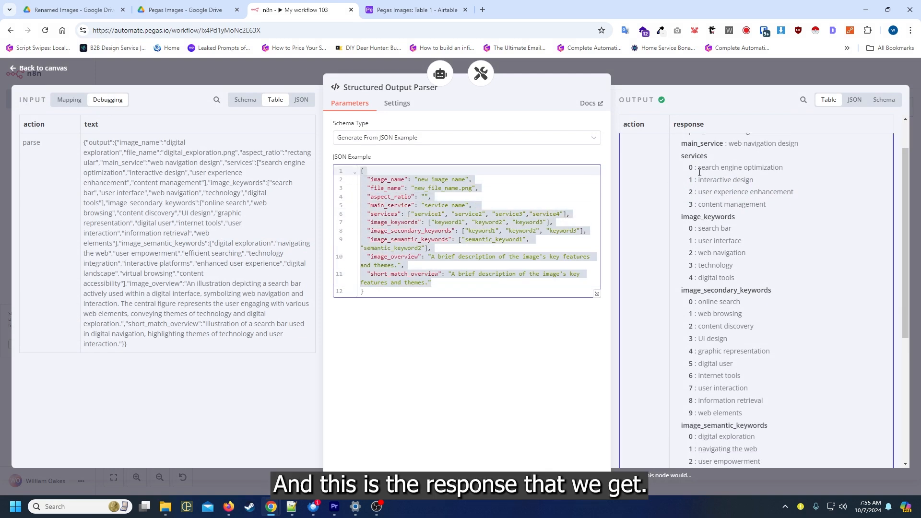
pyautogui.scroll(-3)
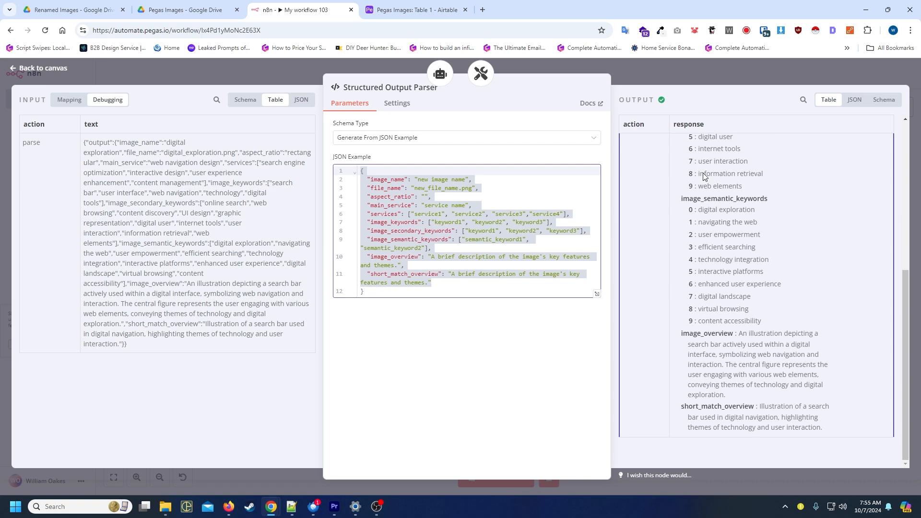
pyautogui.click(37, 68)
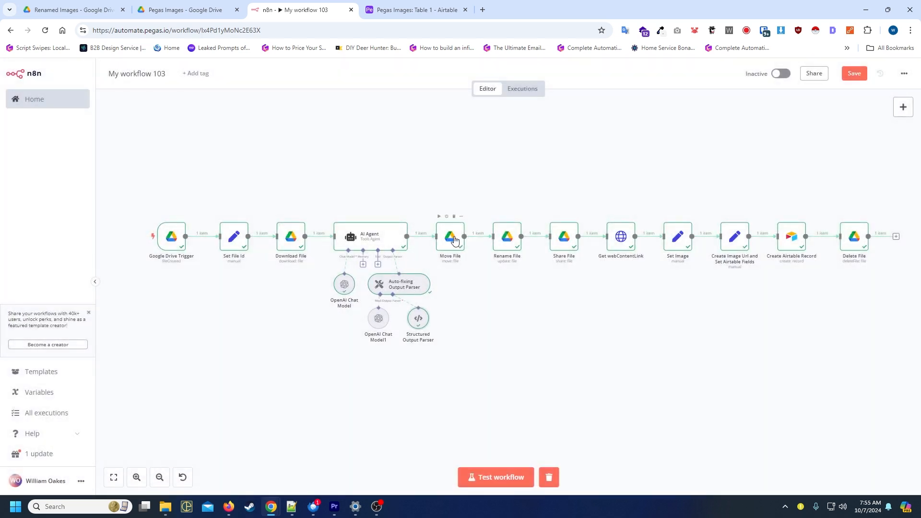
pyautogui.doubleClick(450, 237)
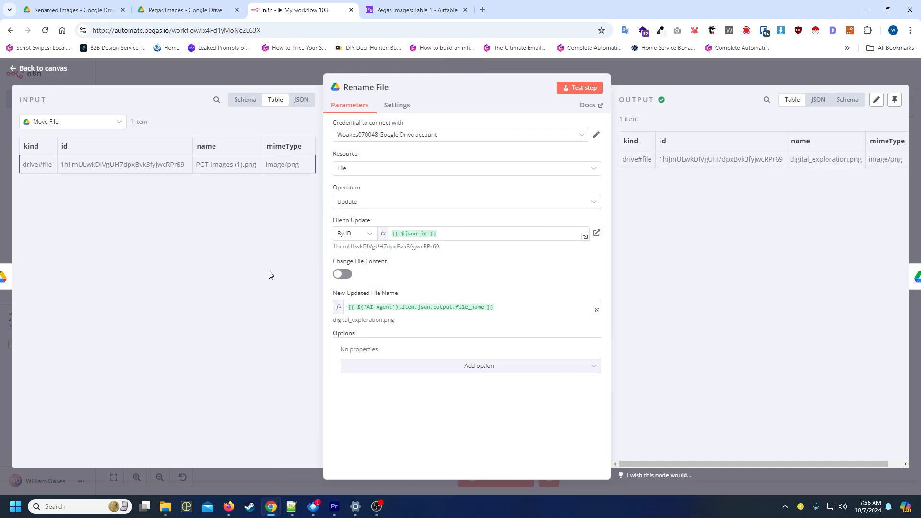
pyautogui.click(418, 307)
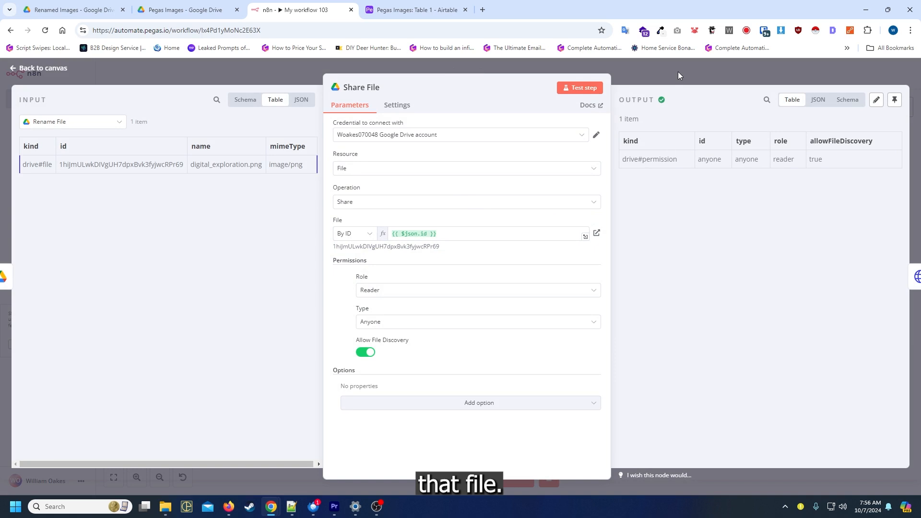
pyautogui.click(37, 67)
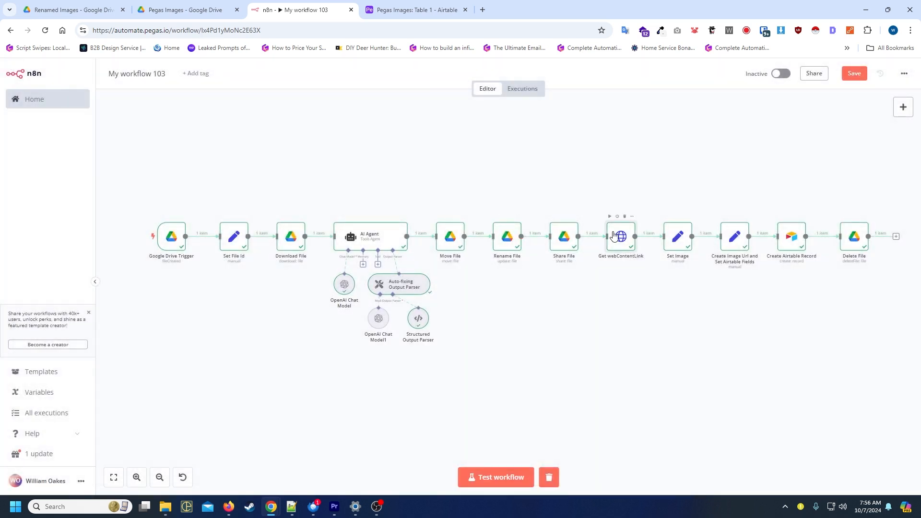
pyautogui.doubleClick(622, 237)
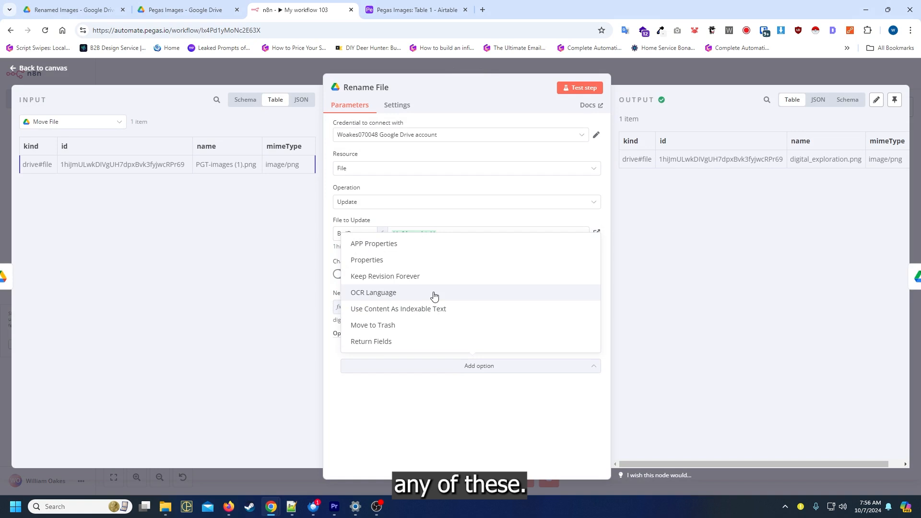
pyautogui.click(37, 68)
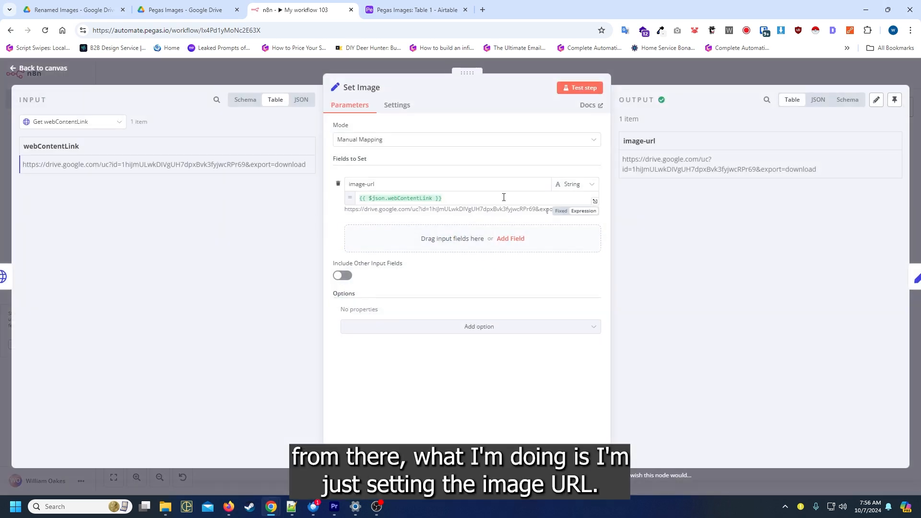
pyautogui.click(39, 68)
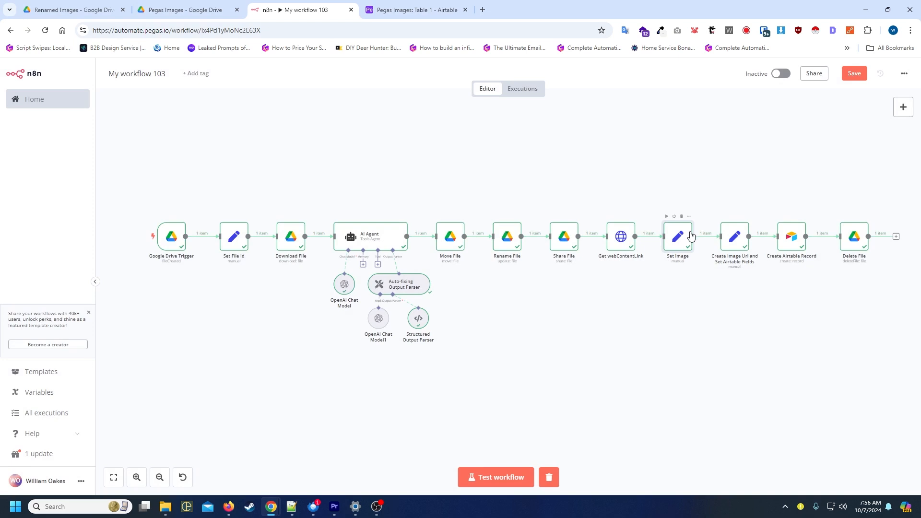
# Step: Inspect the Image field's url array expression in Create Image Url and Set Airtable Fields
pyautogui.doubleClick(734, 236)
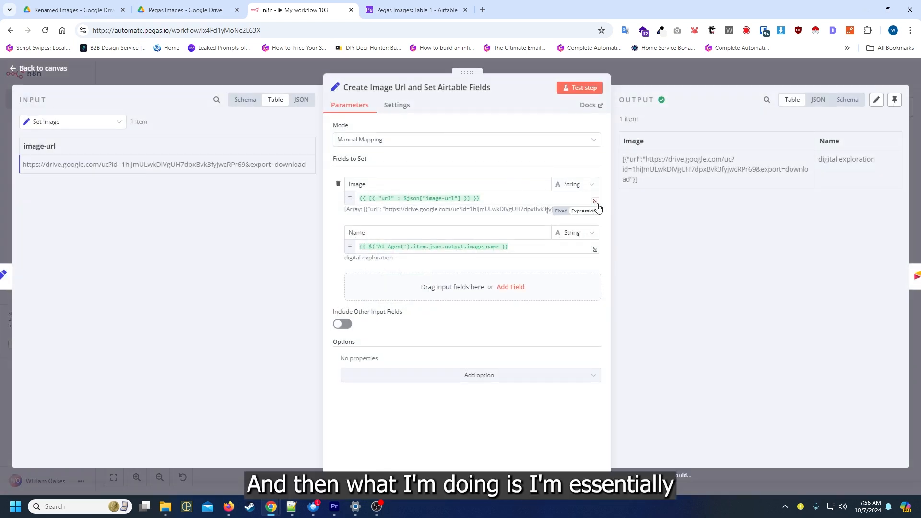
pyautogui.click(594, 201)
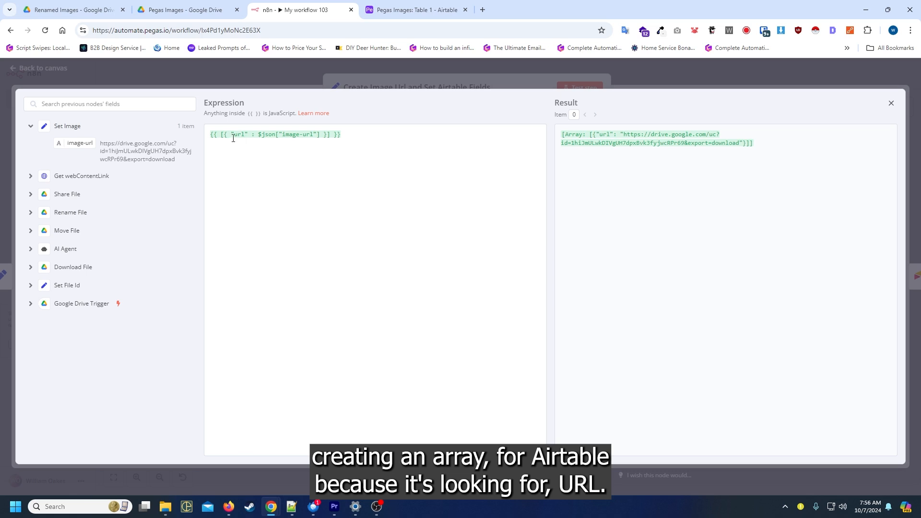
pyautogui.doubleClick(239, 134)
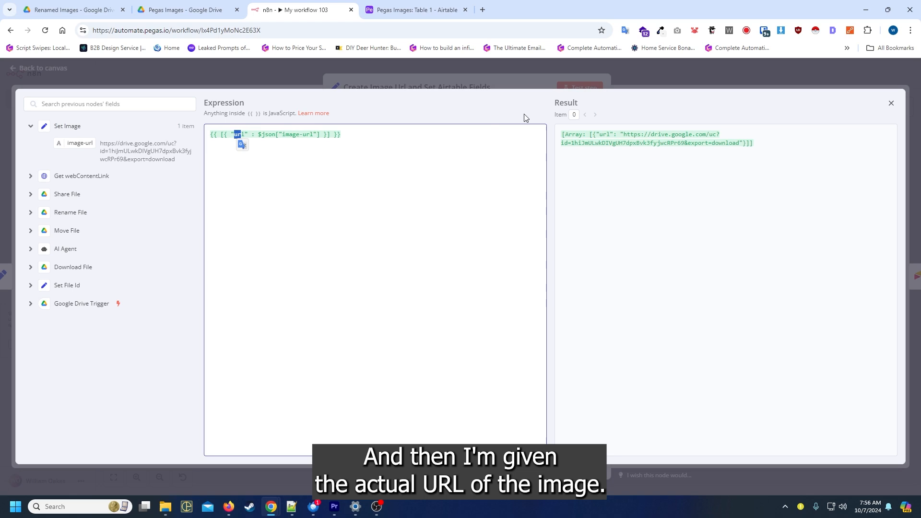
pyautogui.click(891, 103)
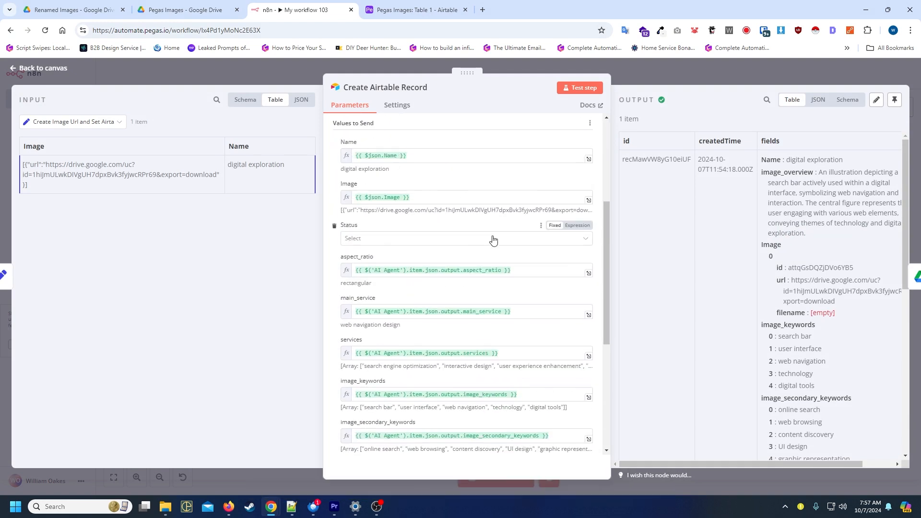
# Step: Set the Airtable record's Status to Done and review the Delete File step
pyautogui.click(466, 238)
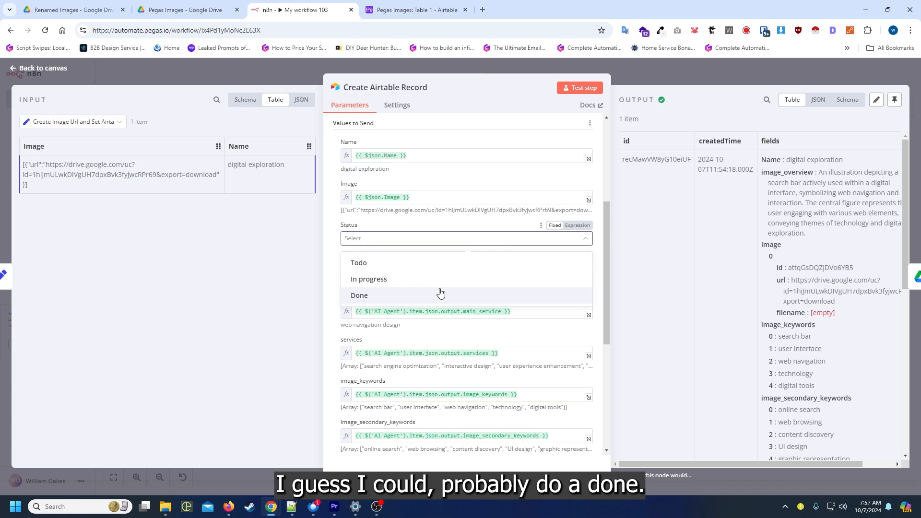
pyautogui.click(359, 294)
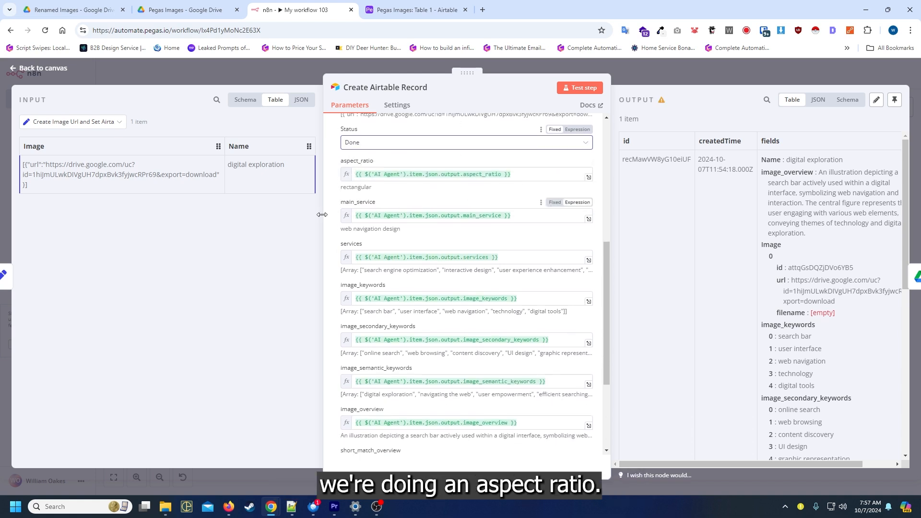
pyautogui.scroll(-3)
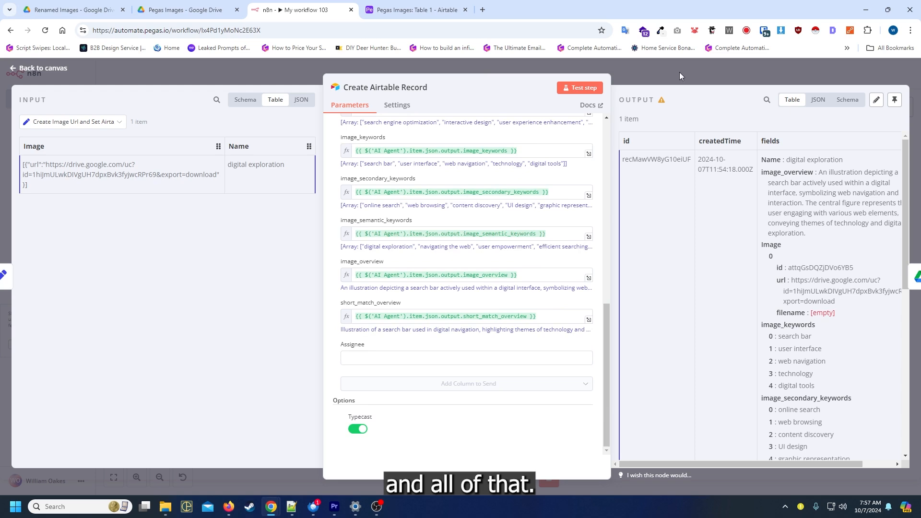
pyautogui.click(38, 67)
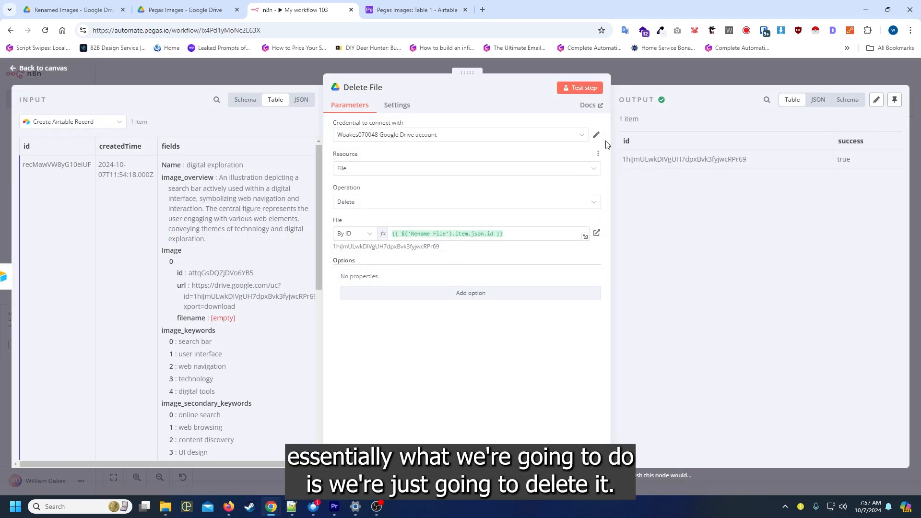
pyautogui.click(38, 67)
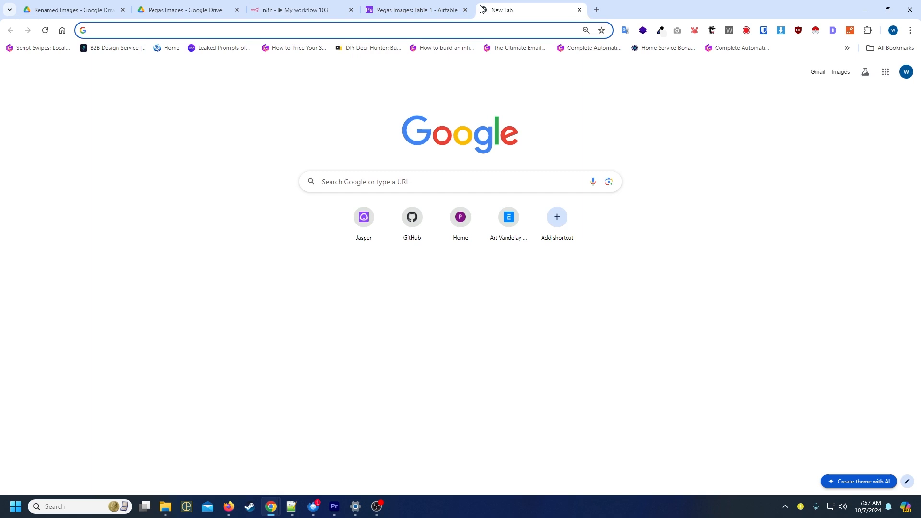
# Step: Go to the n8n workflows page and open the Content Storm Generate Service Page workflow
pyautogui.write('proc.pegas.io/workflows')
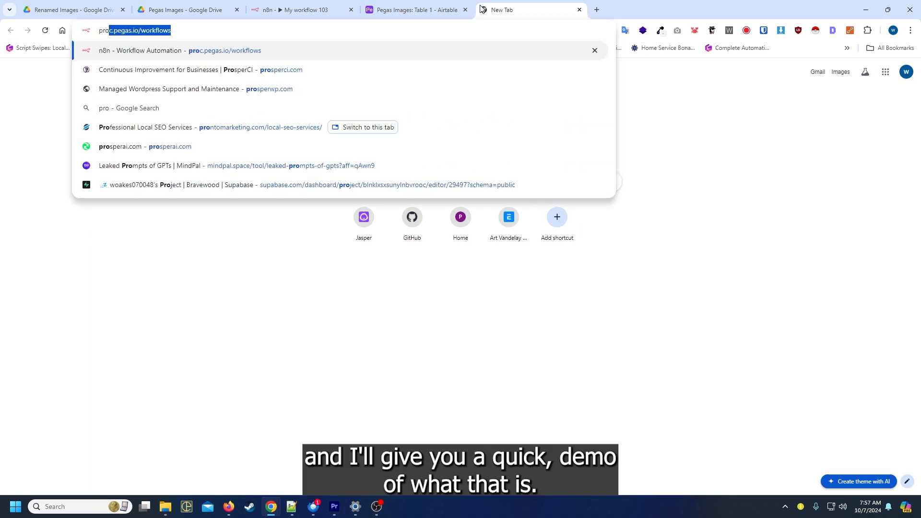
pyautogui.press('Enter')
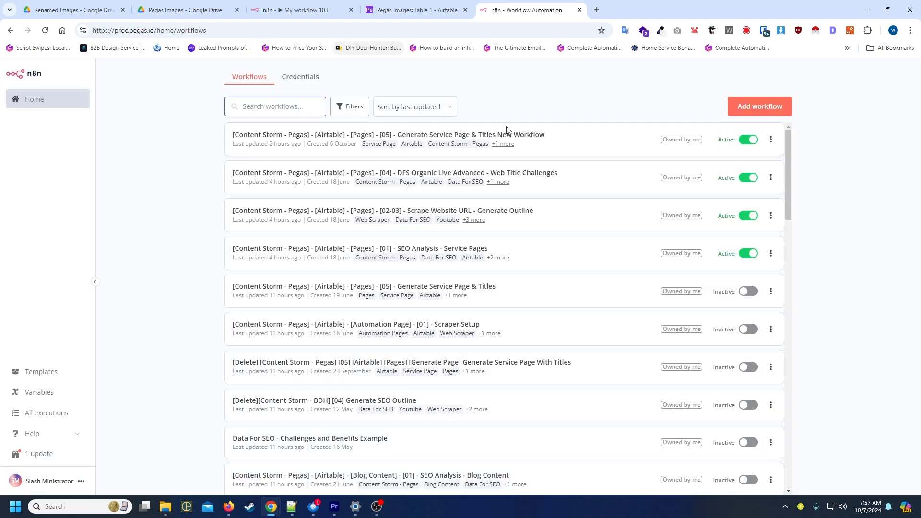
pyautogui.click(389, 134)
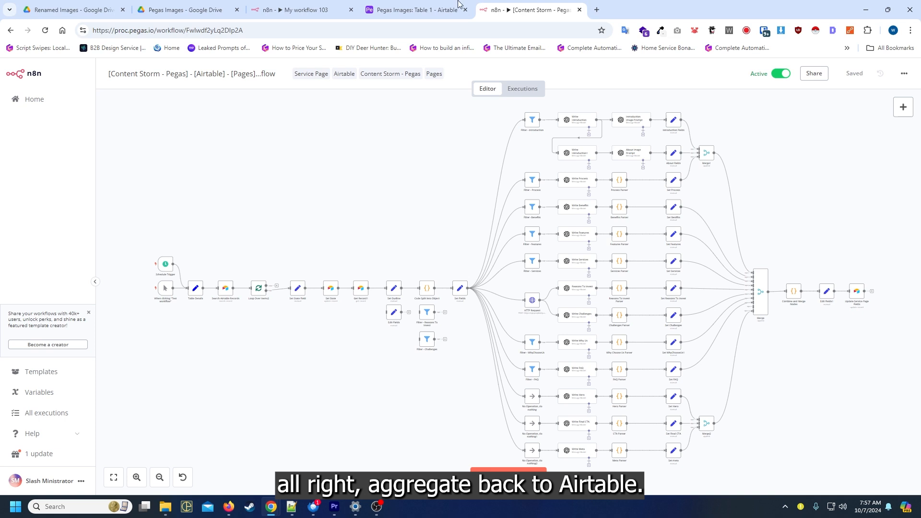
# Step: Mark WooCommerce Consulting as Generate Service Page in Airtable's Content Storm Pages table
pyautogui.click(411, 9)
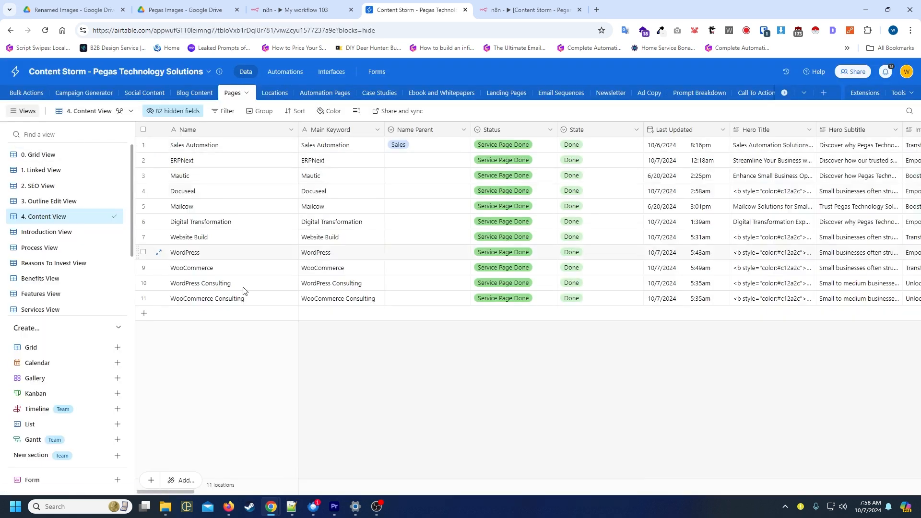
pyautogui.click(510, 297)
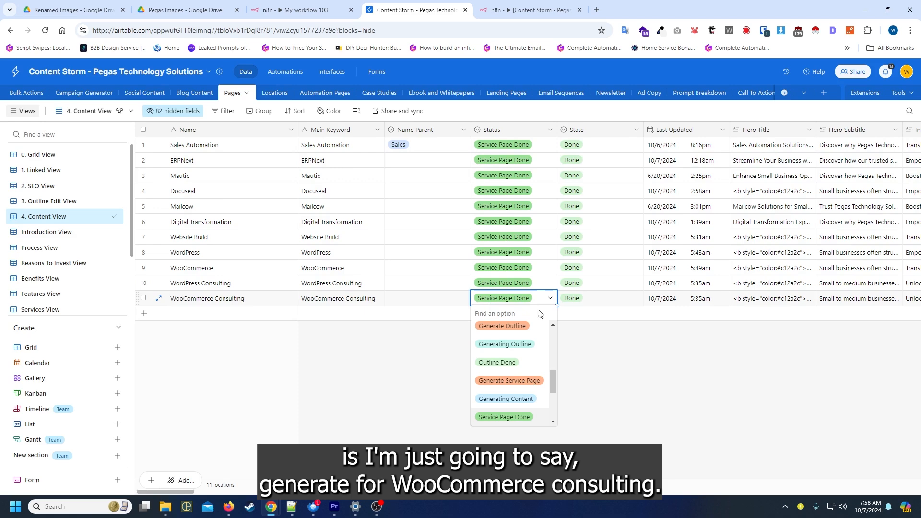
pyautogui.click(508, 380)
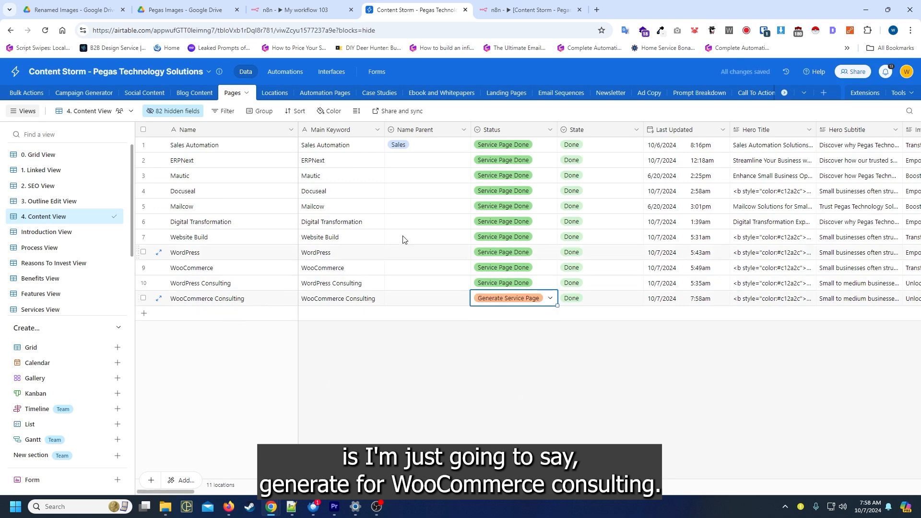
pyautogui.click(526, 9)
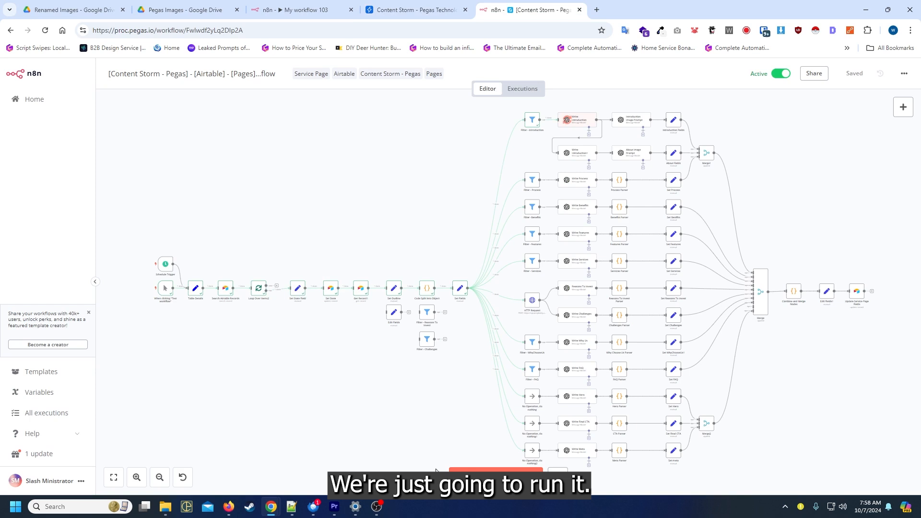
# Step: Run the service-page workflow and watch WooCommerce Consulting become Generating Content in Airtable
pyautogui.click(496, 477)
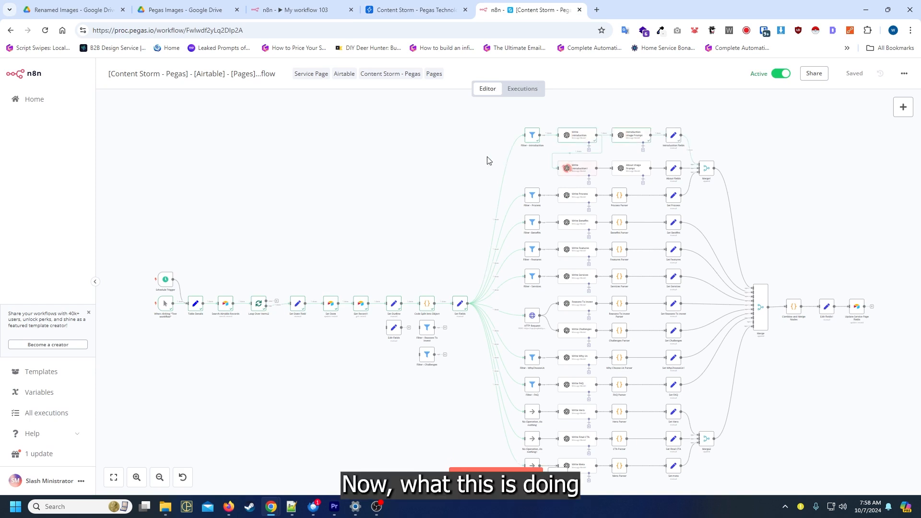
pyautogui.click(416, 9)
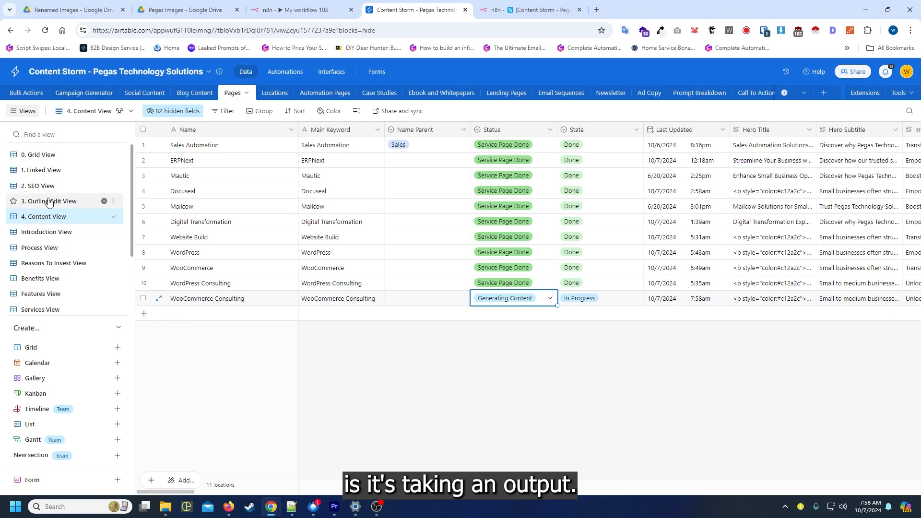
# Step: Review the WooCommerce Consulting outline in Airtable's 3. Outline Edit View, then return to n8n
pyautogui.click(49, 201)
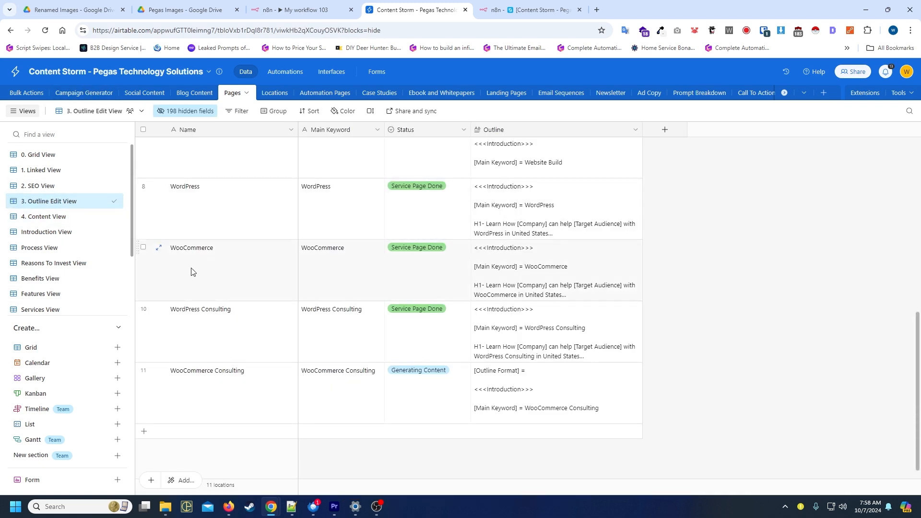
pyautogui.click(158, 247)
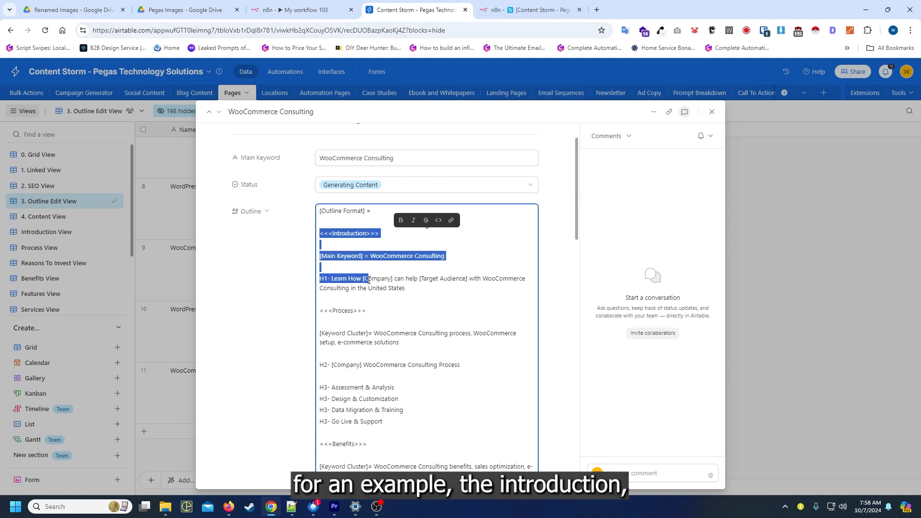
pyautogui.click(522, 10)
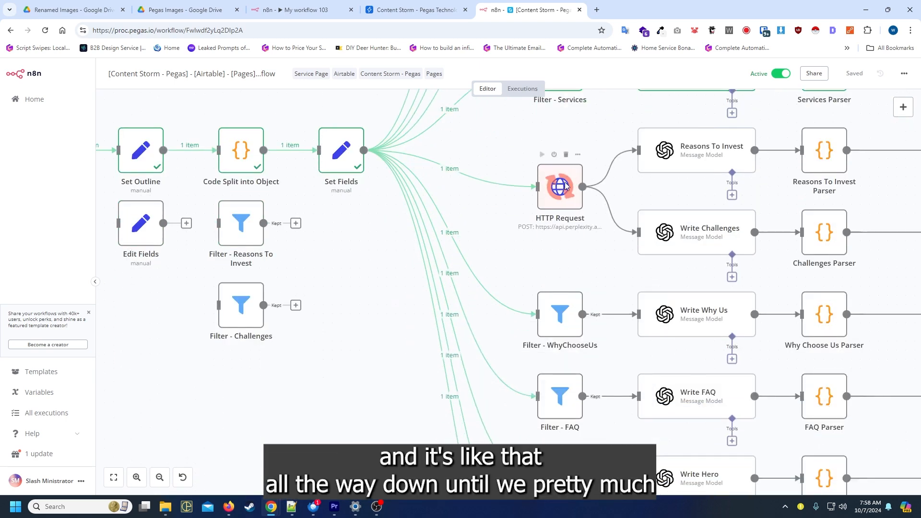
# Step: Let the service-page run finish, then open the Update Service Page Fields node
pyautogui.scroll(-3)
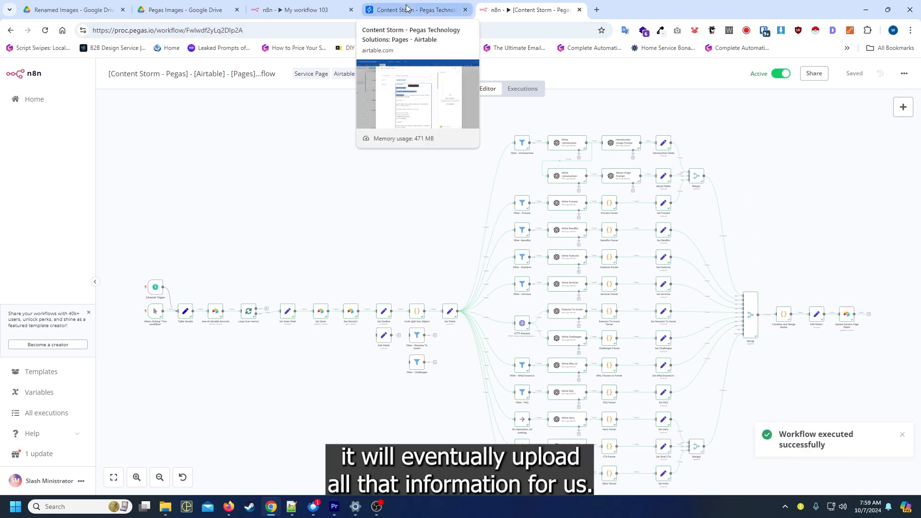
pyautogui.moveTo(851, 322)
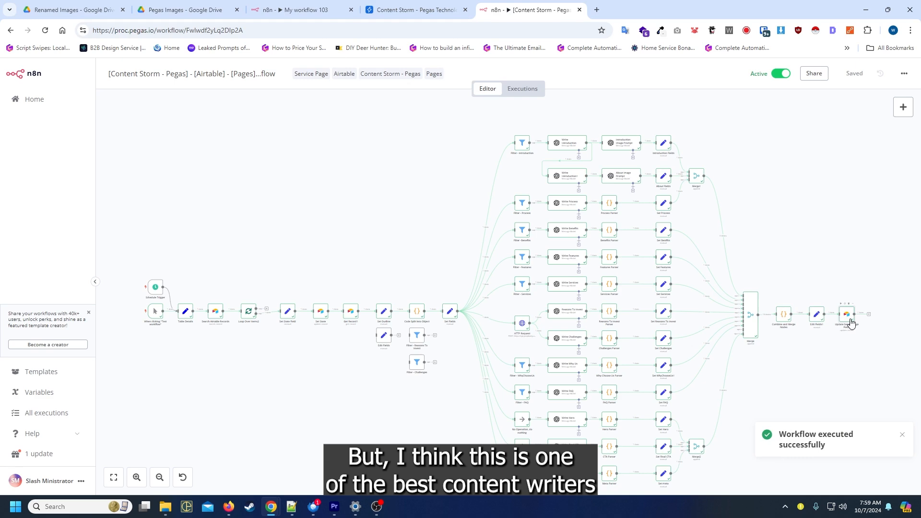
pyautogui.doubleClick(845, 313)
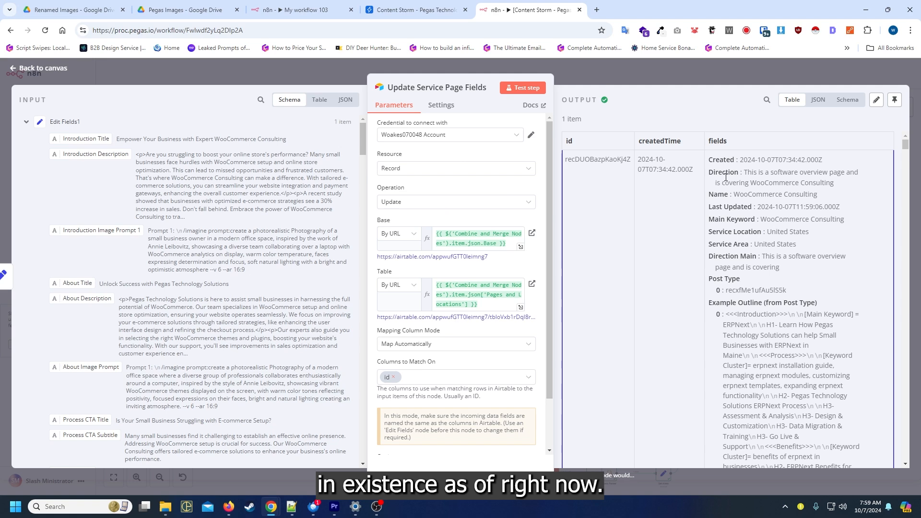
# Step: Review the WooCommerce Consulting output of Update Service Page Fields, then switch to Airtable
pyautogui.scroll(-3)
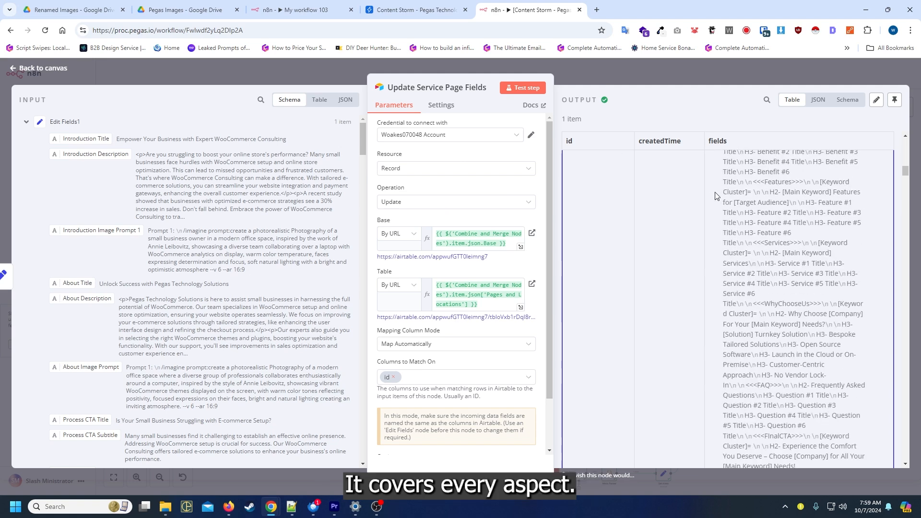
pyautogui.click(418, 10)
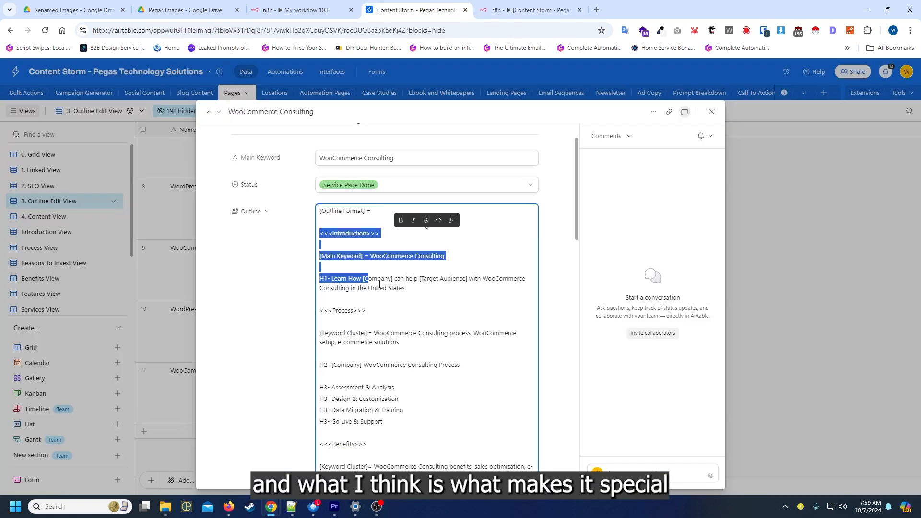
# Step: Return to 4. Content View and open a new tab toward pegas.io
pyautogui.click(44, 216)
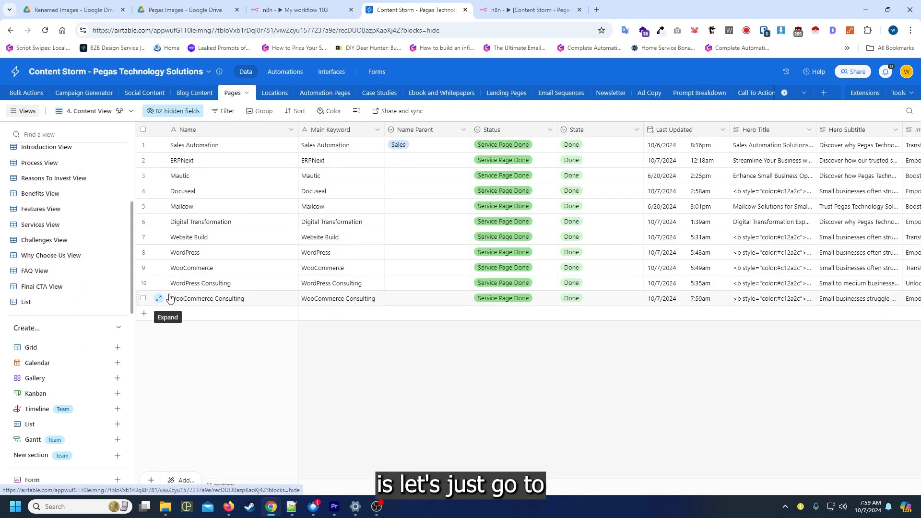
pyautogui.click(159, 298)
pyautogui.write('pegas')
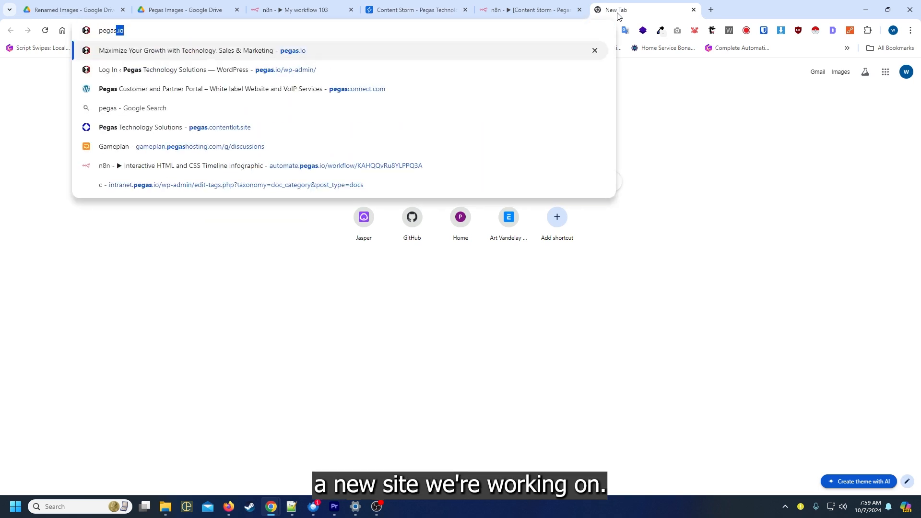
# Step: Open Landing Page 2 from pegas.contentkit.site in Elementor and select its hero heading
pyautogui.click(169, 128)
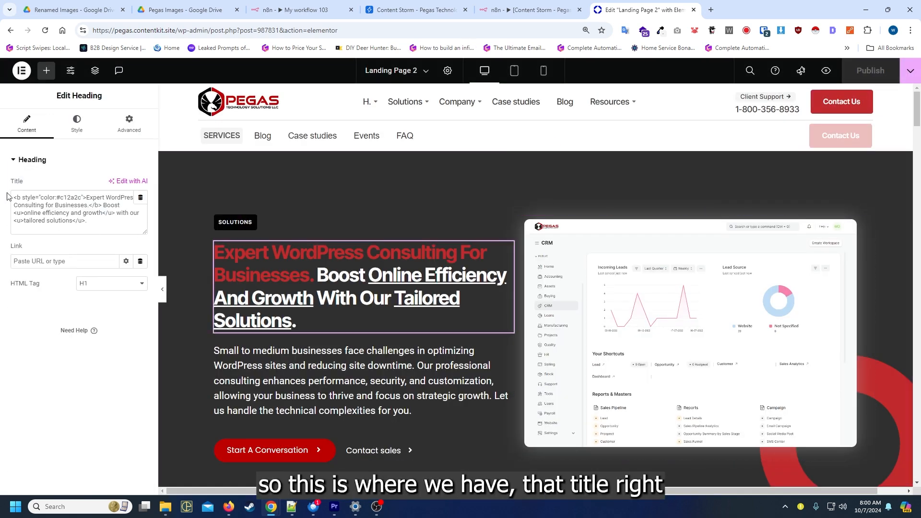
pyautogui.click(86, 220)
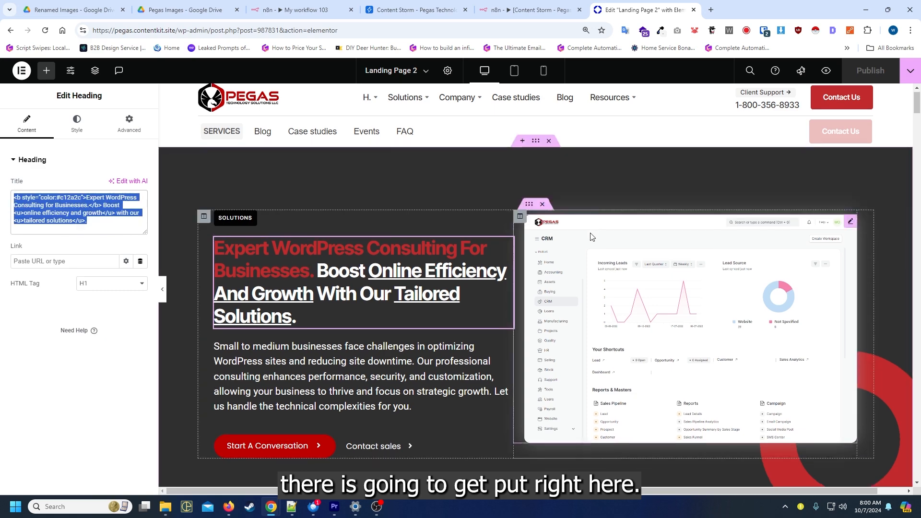
# Step: Review Landing Page 2's generated sections, then open the Content Storm Write Benefits prompt
pyautogui.scroll(-3)
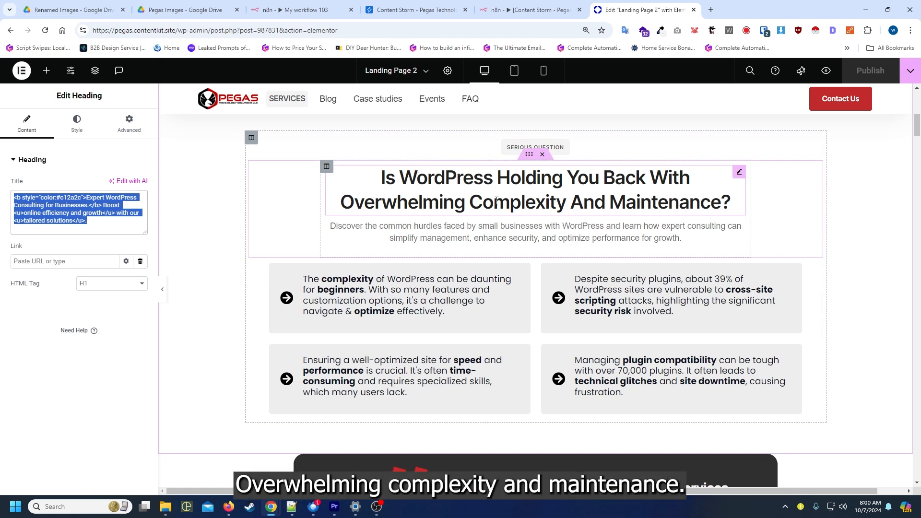
pyautogui.scroll(-3)
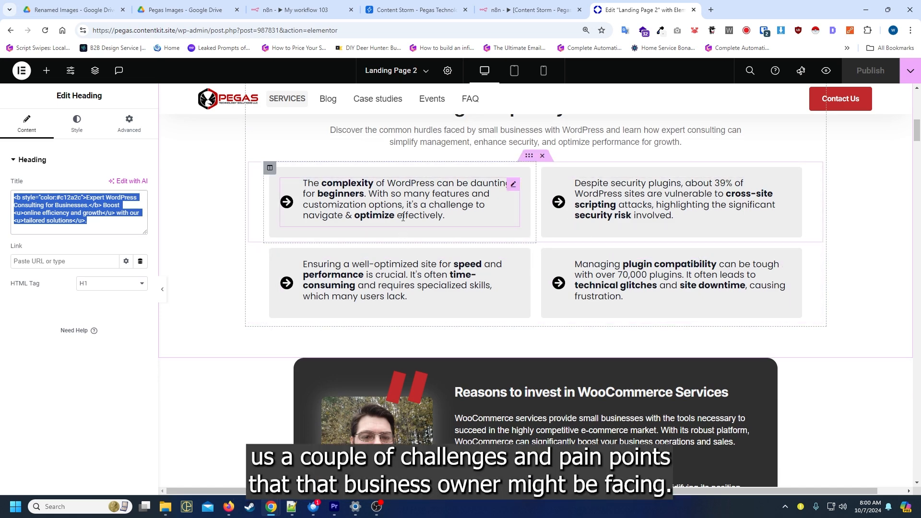
pyautogui.scroll(-3)
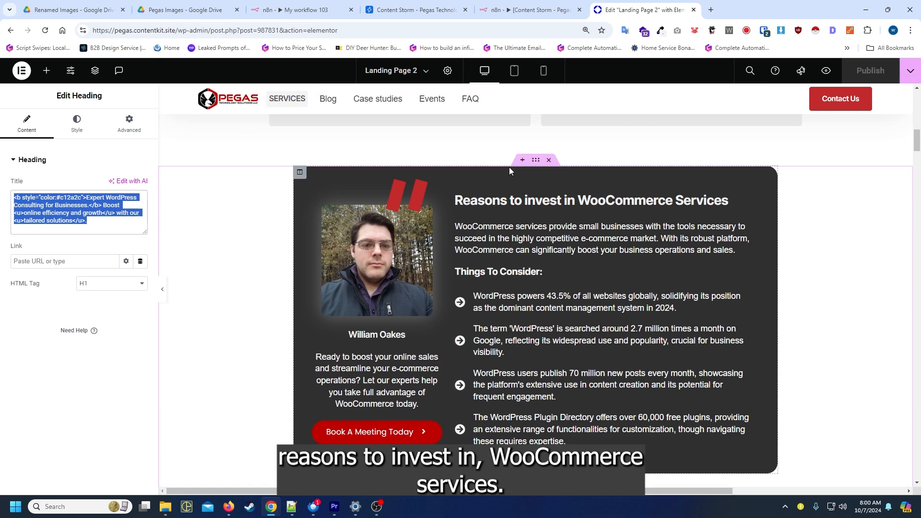
pyautogui.scroll(-3)
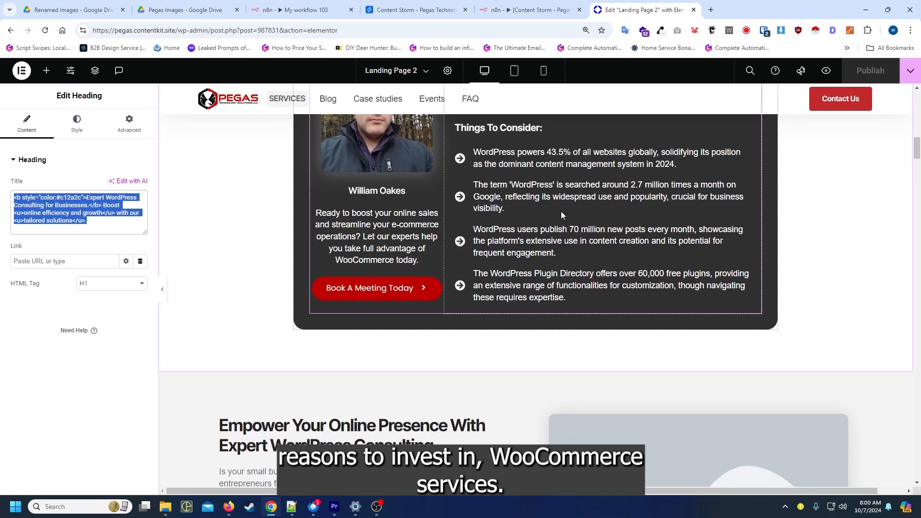
pyautogui.scroll(-3)
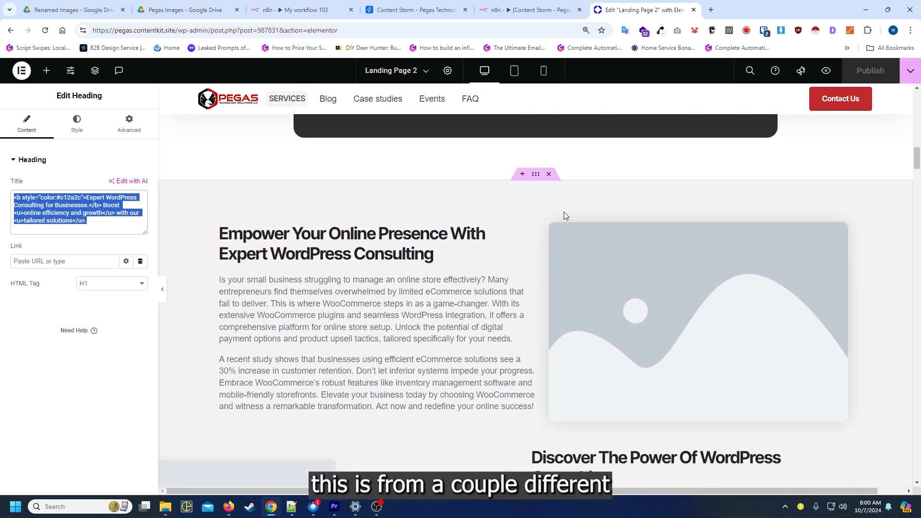
pyautogui.scroll(-3)
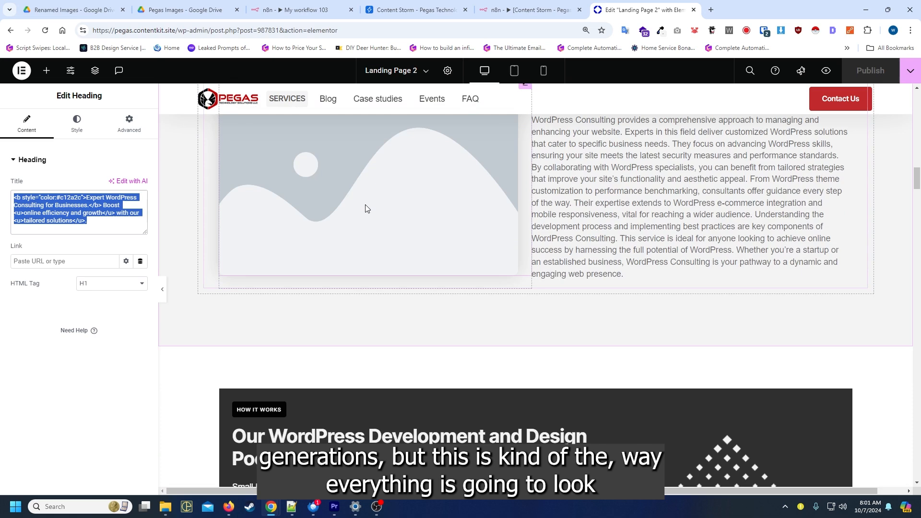
pyautogui.scroll(-3)
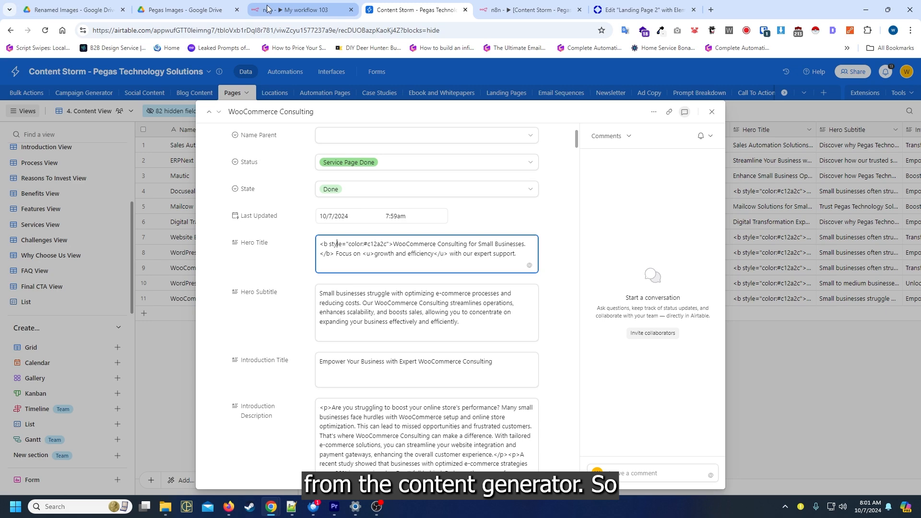
pyautogui.click(527, 10)
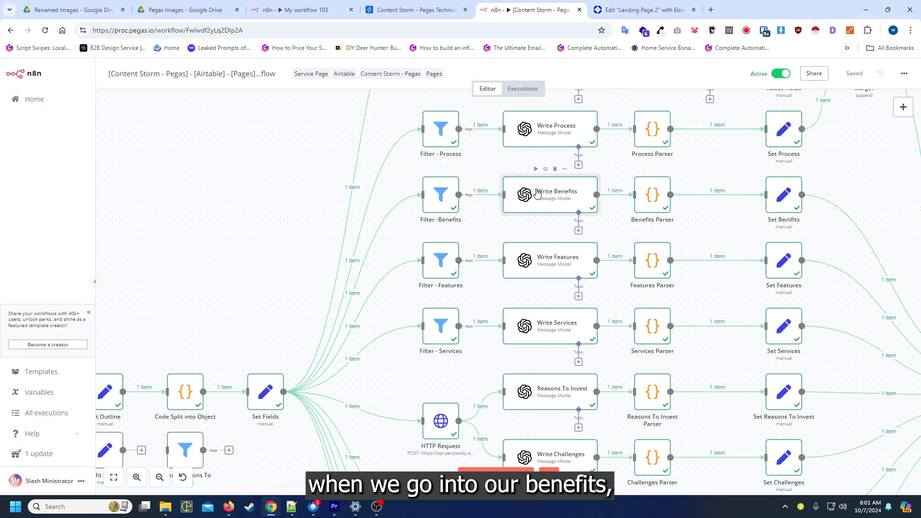
pyautogui.doubleClick(549, 195)
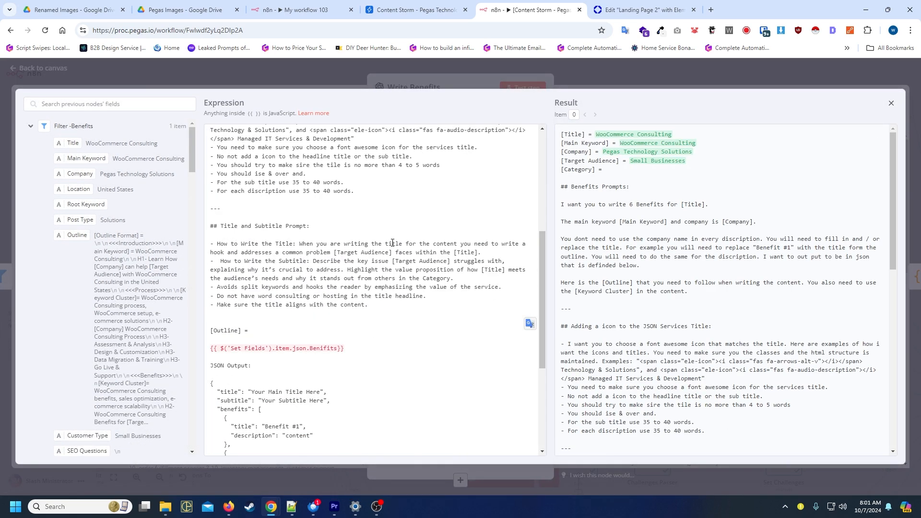
pyautogui.scroll(-3)
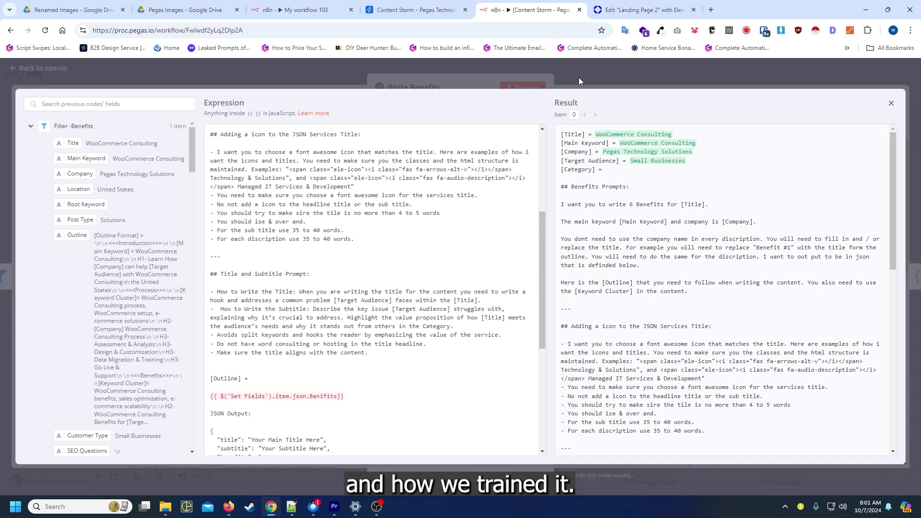
pyautogui.click(890, 102)
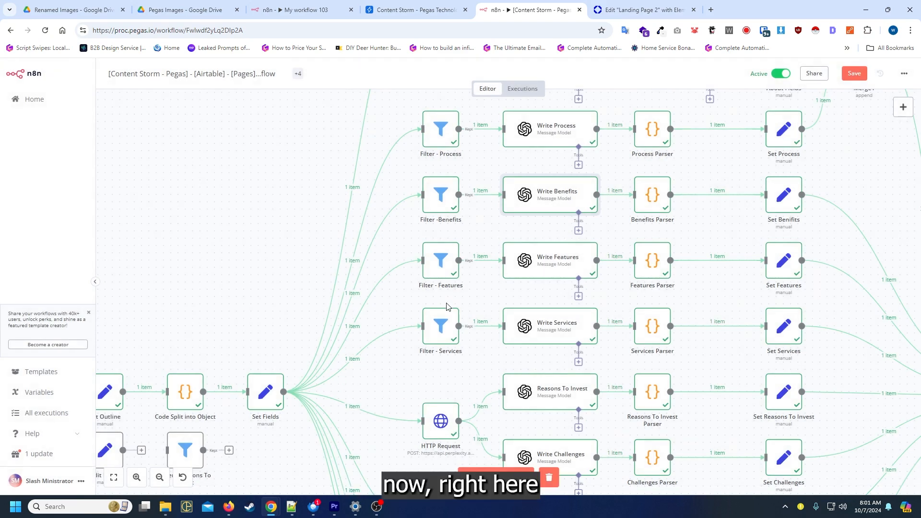
# Step: Inspect the HTTP Request node's Perplexity call and its WooCommerce statistics output
pyautogui.scroll(-3)
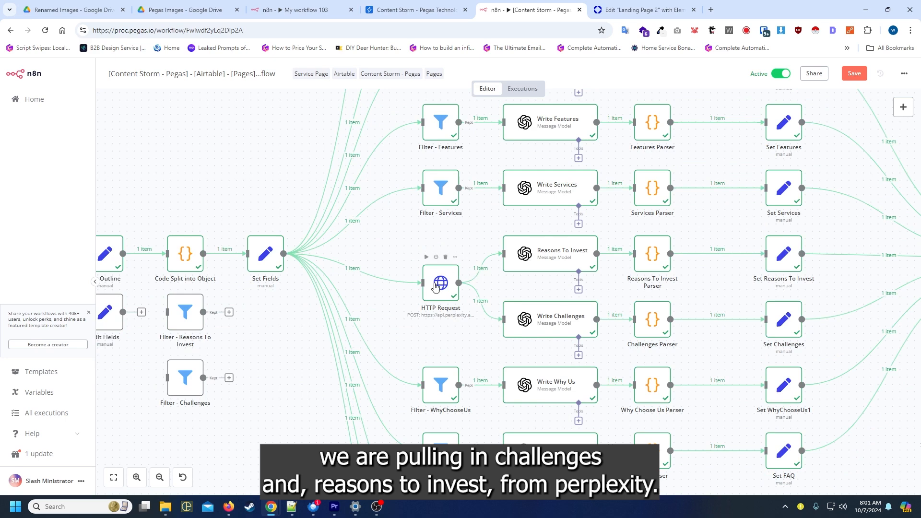
pyautogui.doubleClick(440, 283)
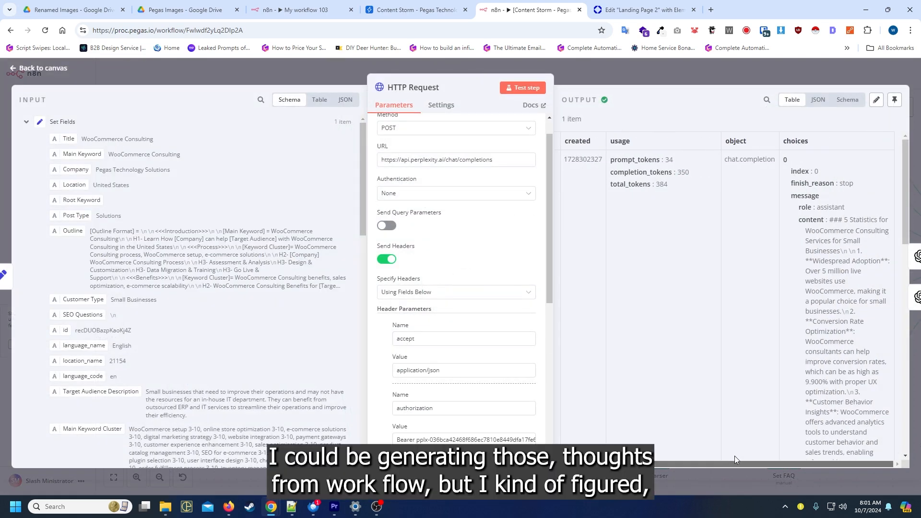
pyautogui.scroll(-3)
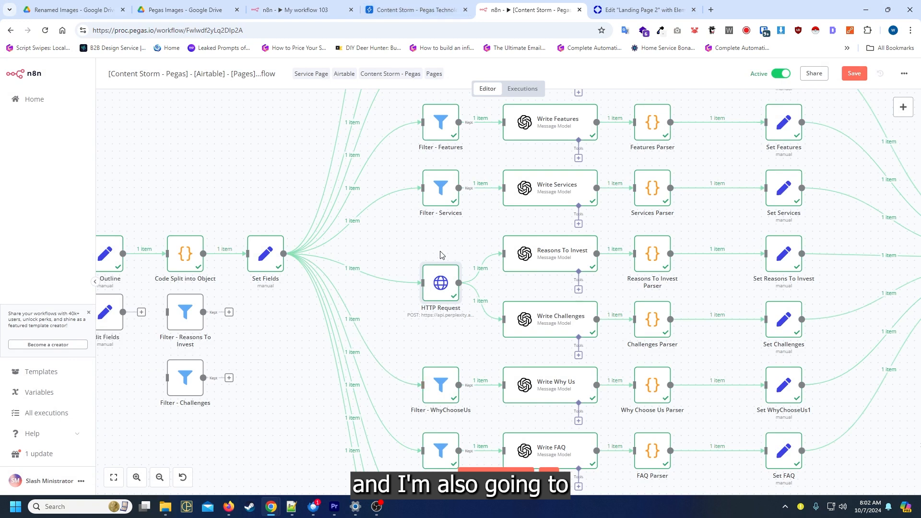
pyautogui.moveTo(437, 258)
pyautogui.write('l')
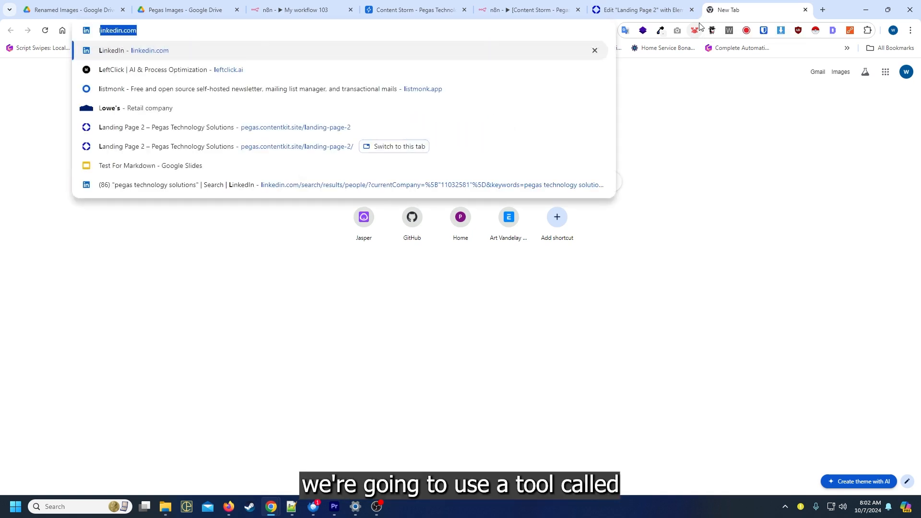
# Step: Browse the WP Zinc Page Generator Pro product page
pyautogui.write('p')
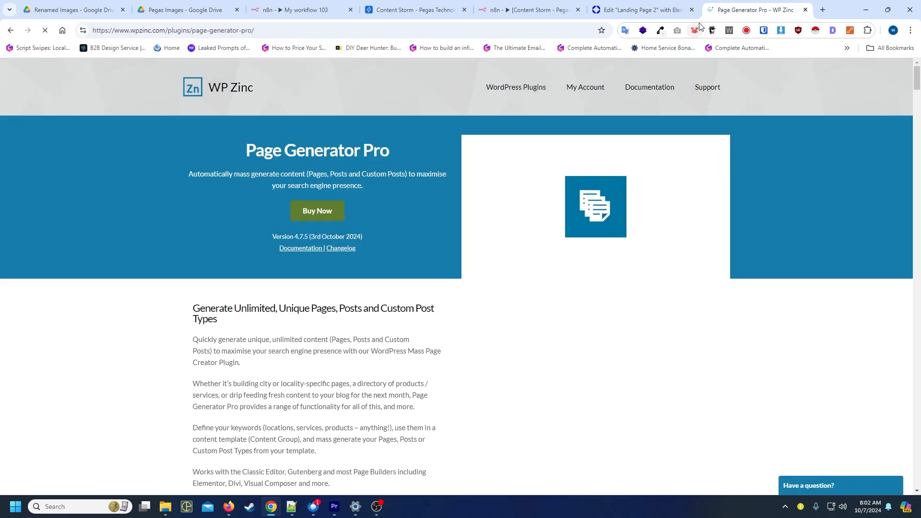
pyautogui.scroll(-3)
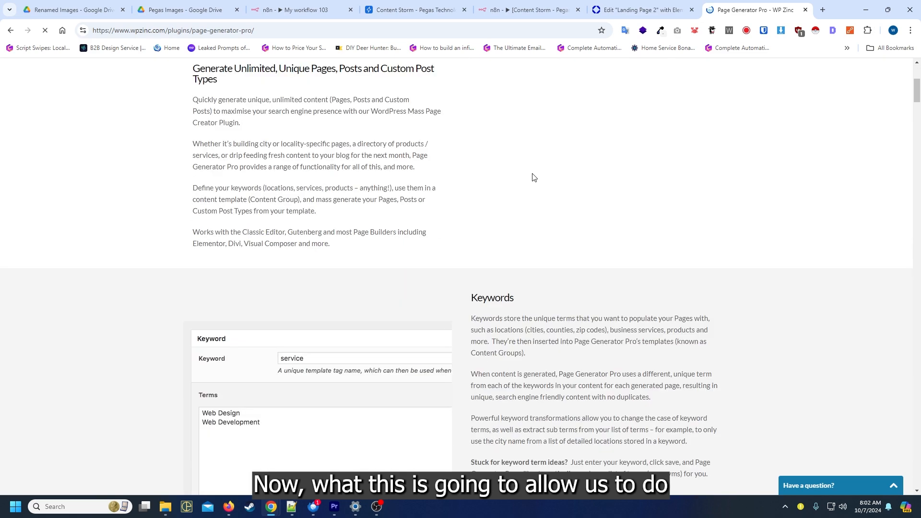
pyautogui.scroll(-3)
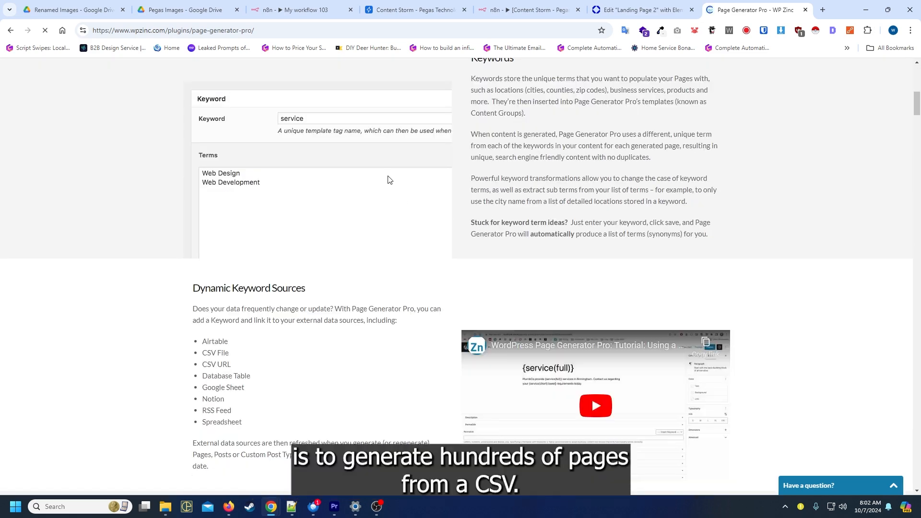
pyautogui.scroll(-3)
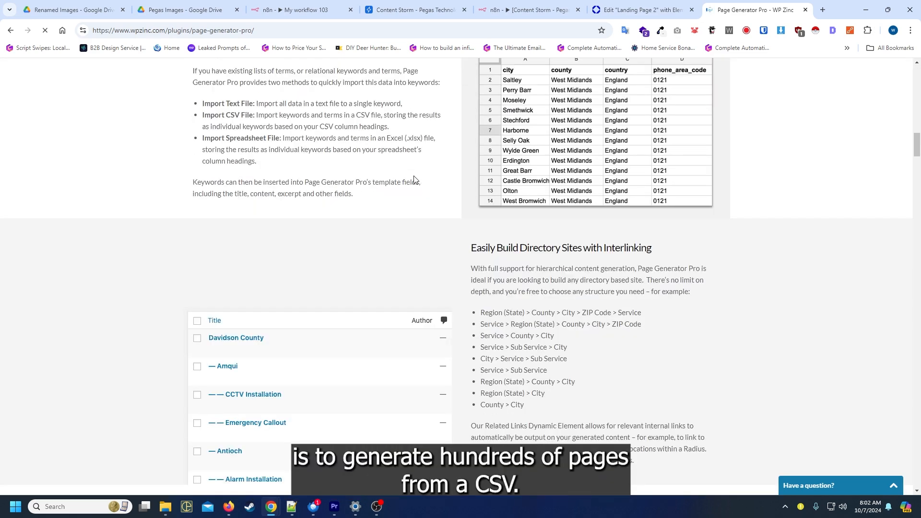
pyautogui.scroll(3)
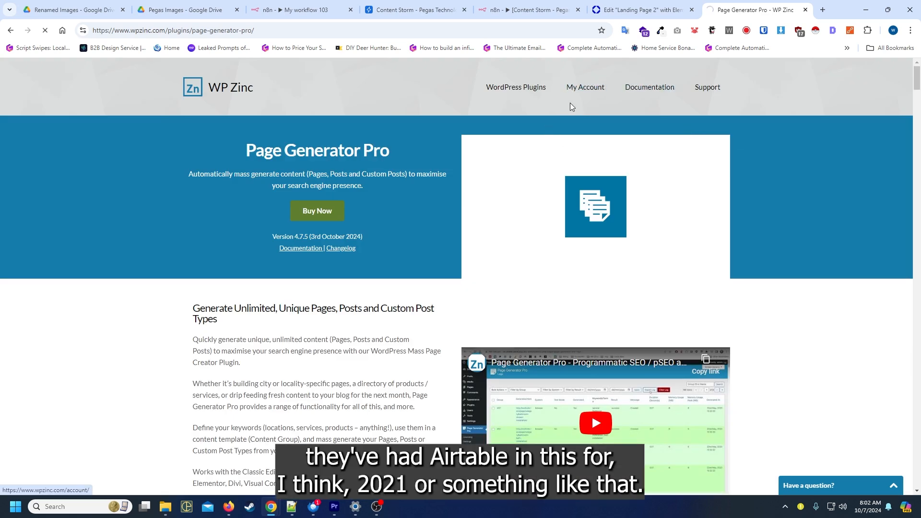
# Step: Browse the WP Zinc documentation index of plugin topics
pyautogui.click(649, 87)
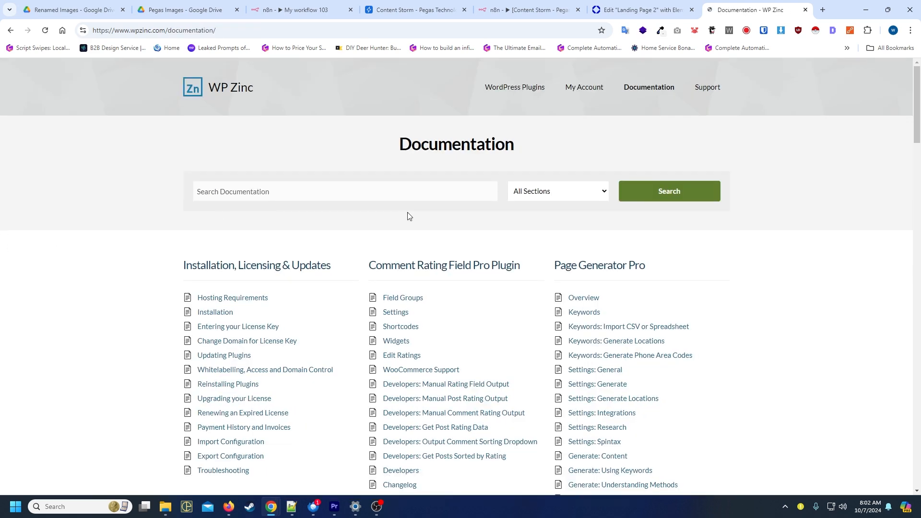
pyautogui.scroll(-3)
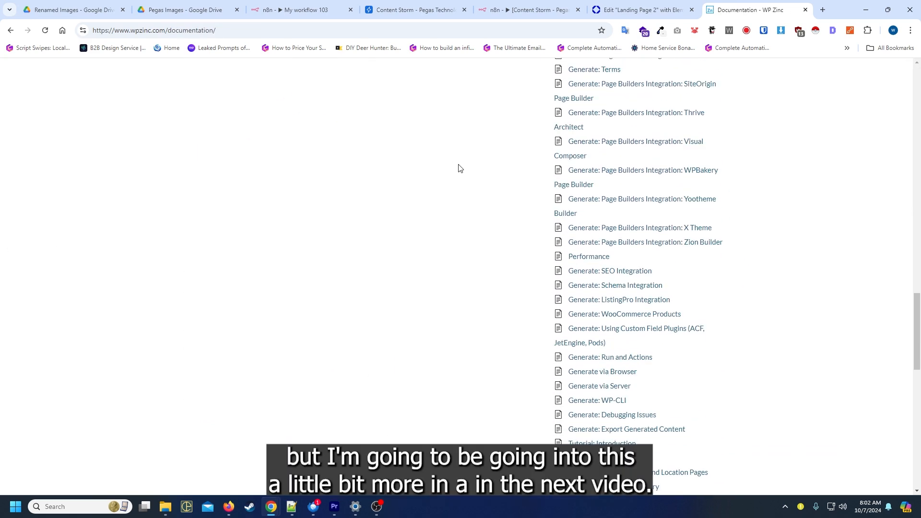
pyautogui.scroll(-3)
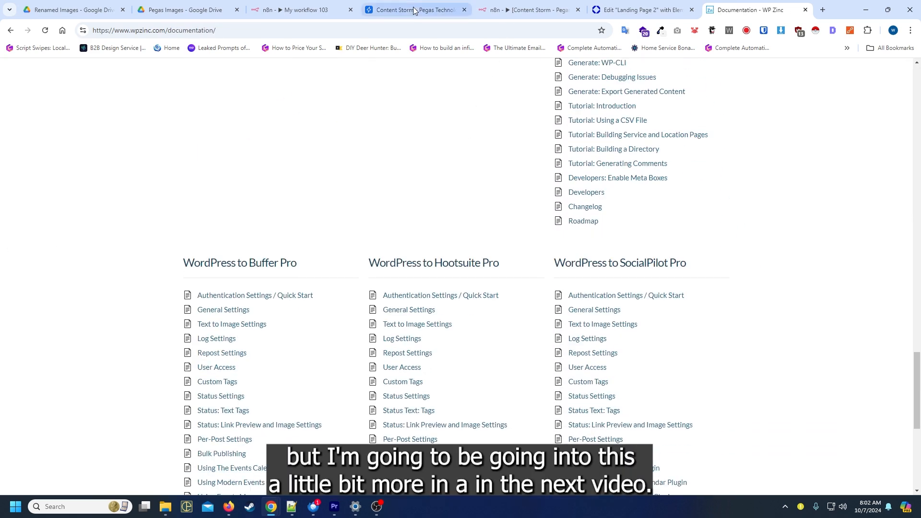
# Step: Review the WooCommerce Consulting record's generated statistics and subtitle in Airtable
pyautogui.click(413, 9)
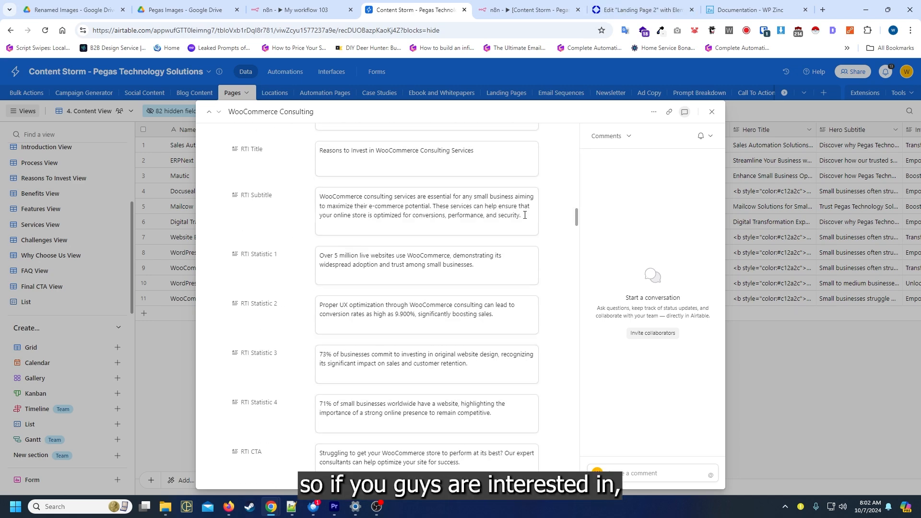
pyautogui.scroll(-3)
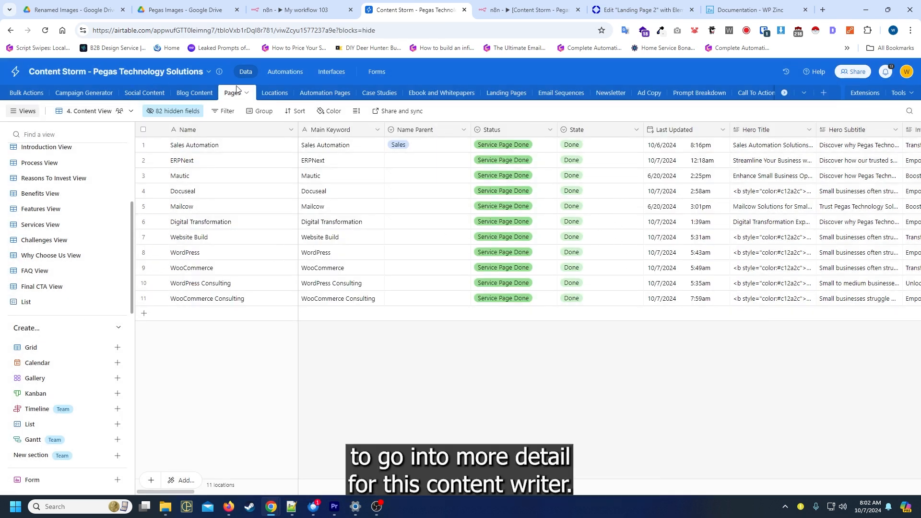
pyautogui.moveTo(296, 290)
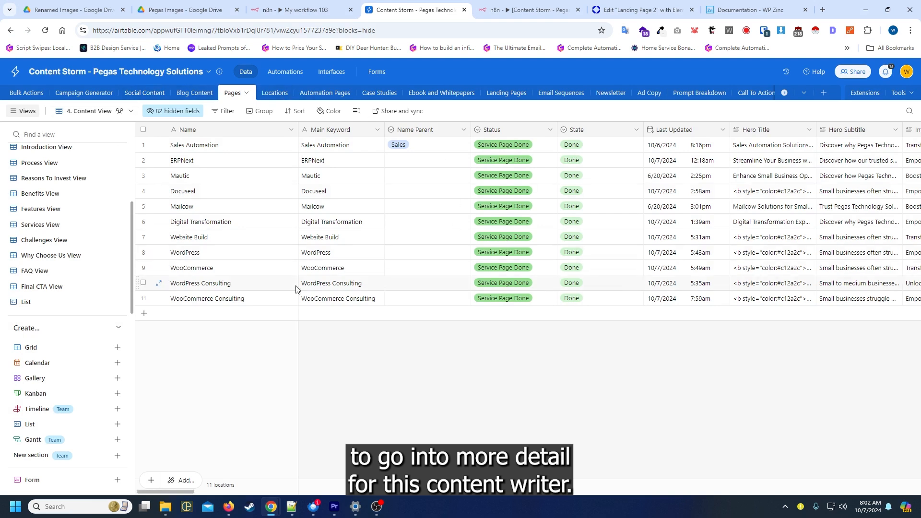